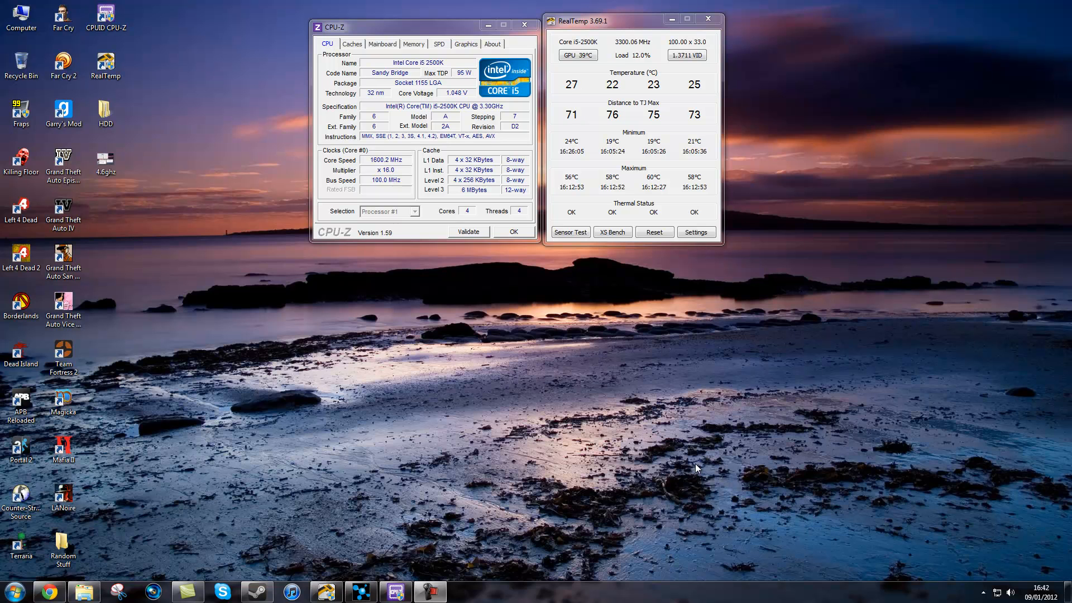
mouse_move(785, 345)
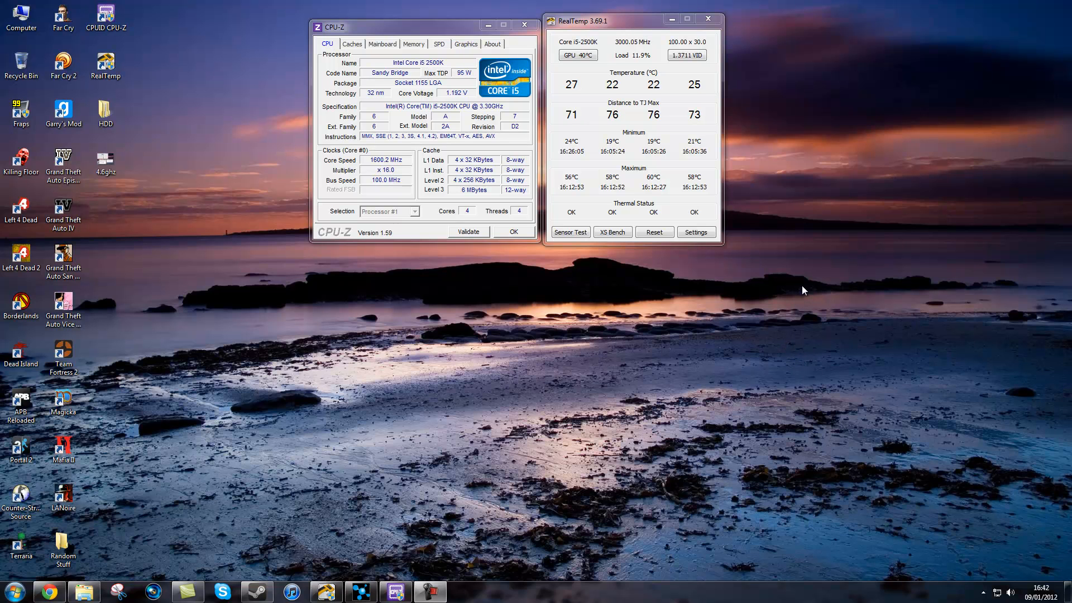
mouse_move(975, 214)
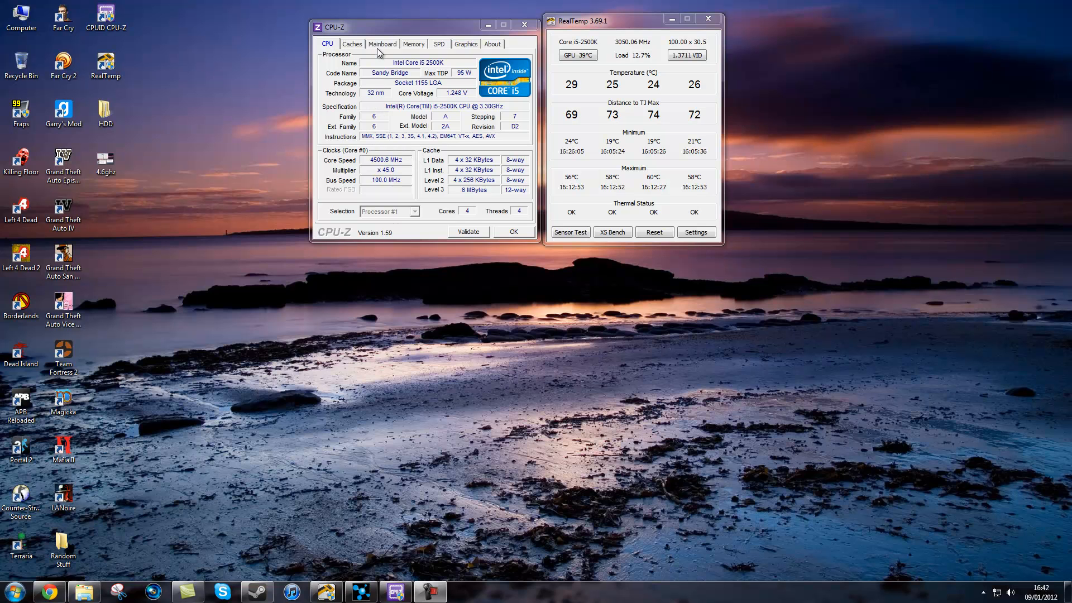
Review the SPD slot list, memory timings and GeForce GTS 450 graphics details in CPU-Z.
left_click(438, 44)
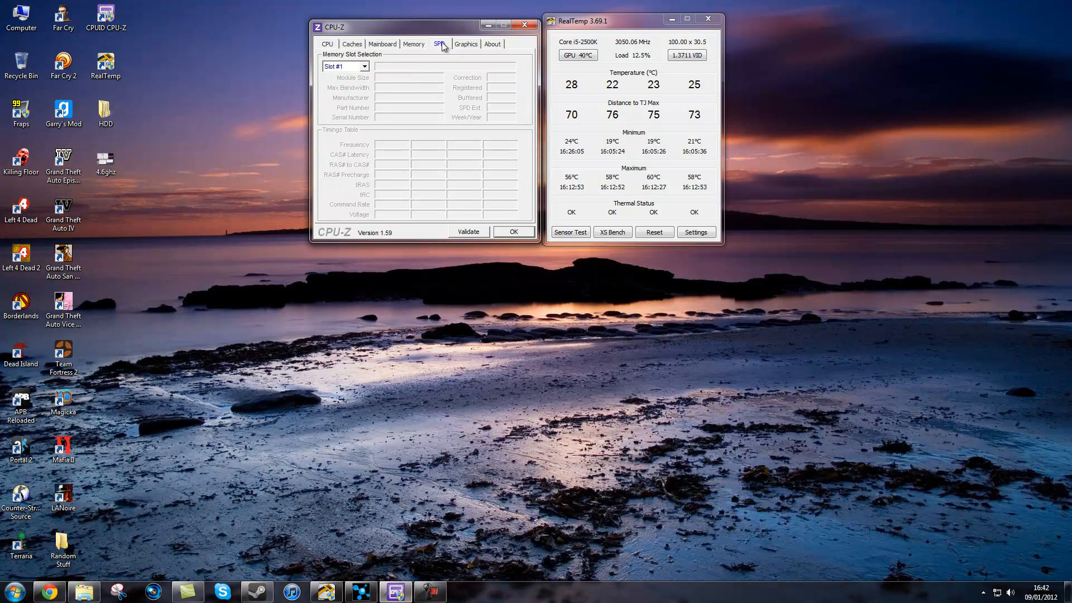
left_click(345, 66)
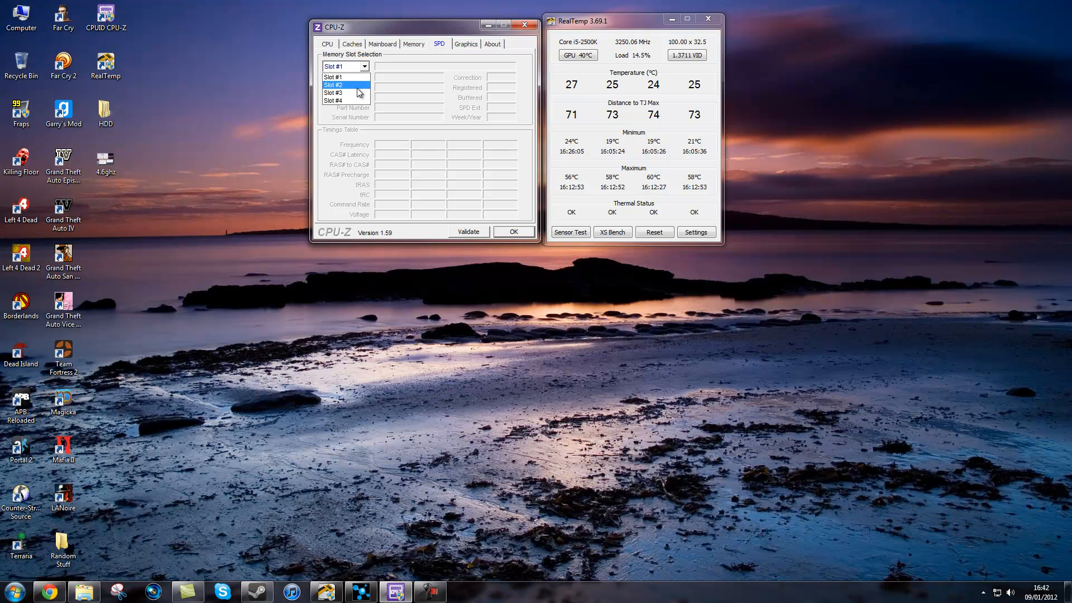
left_click(413, 43)
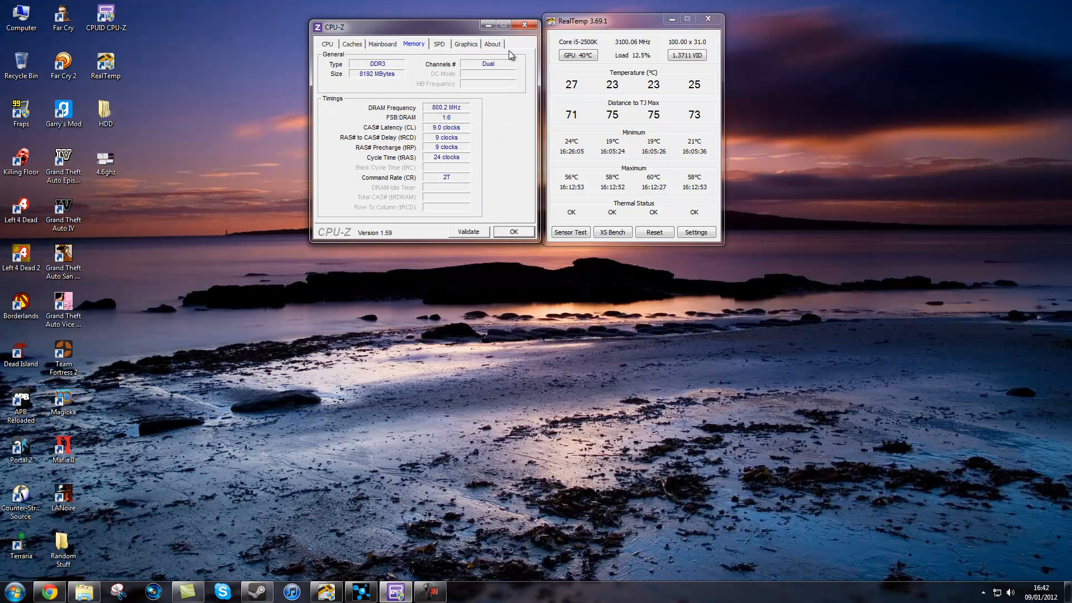
left_click(465, 43)
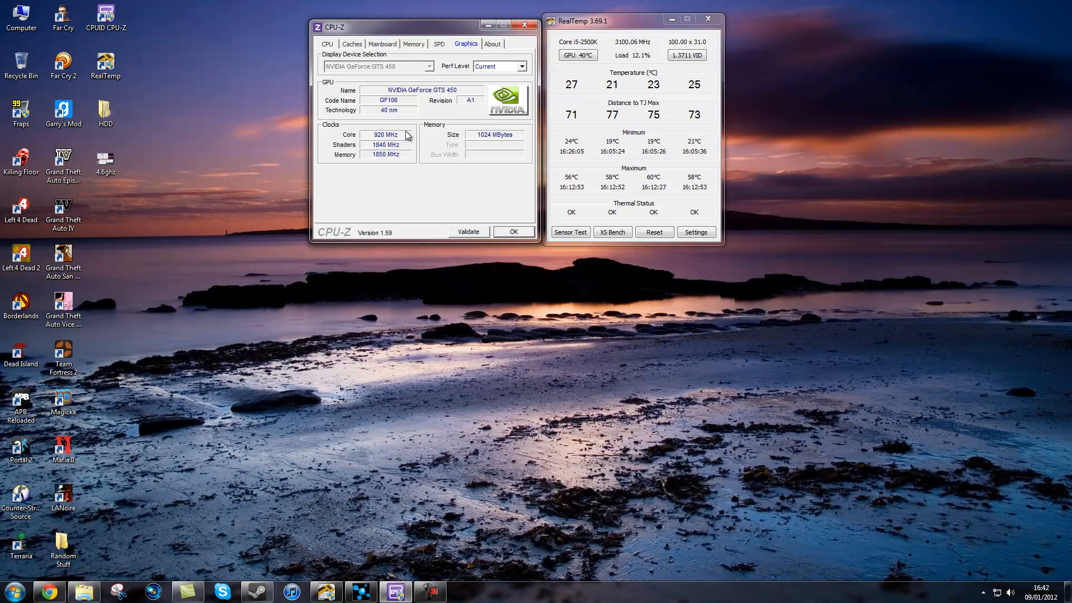
left_click(328, 44)
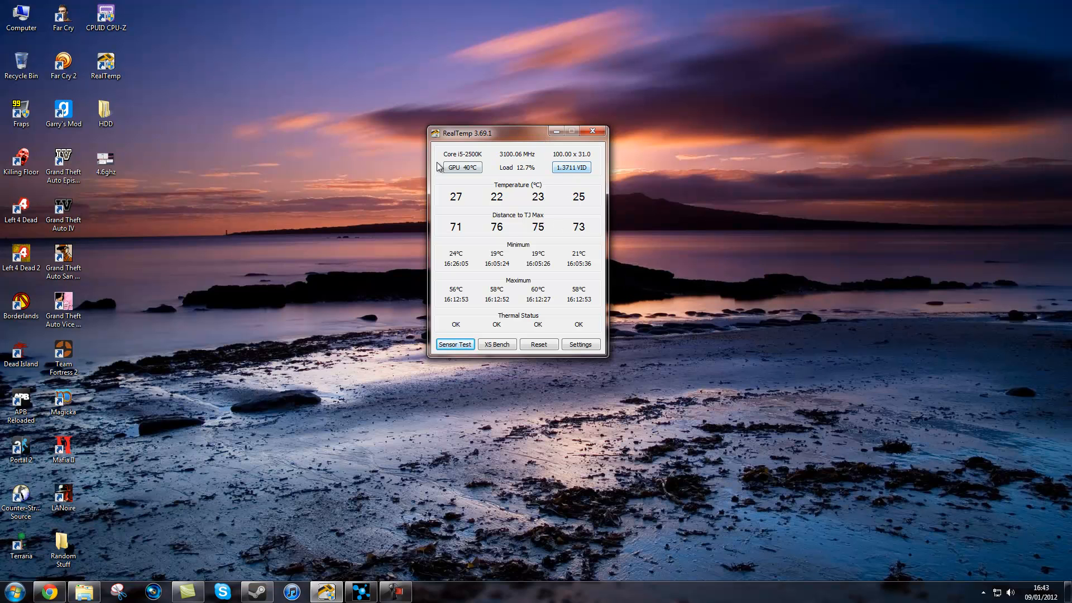
Cycle RealTemp's extra readout through uptime timer, core voltage and 21.2 W power draw.
left_click(571, 168)
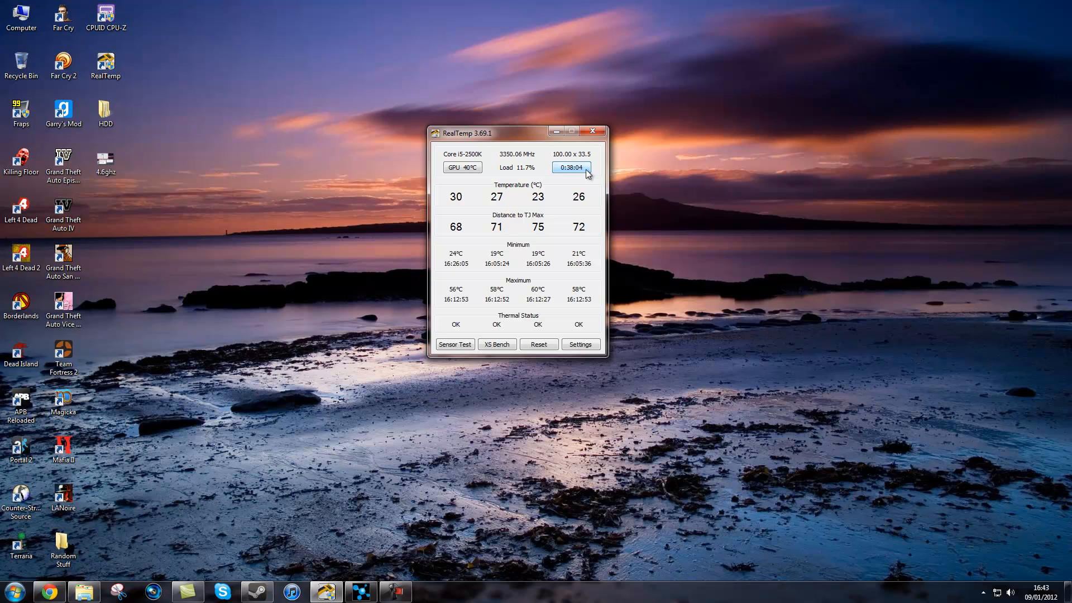
left_click(570, 167)
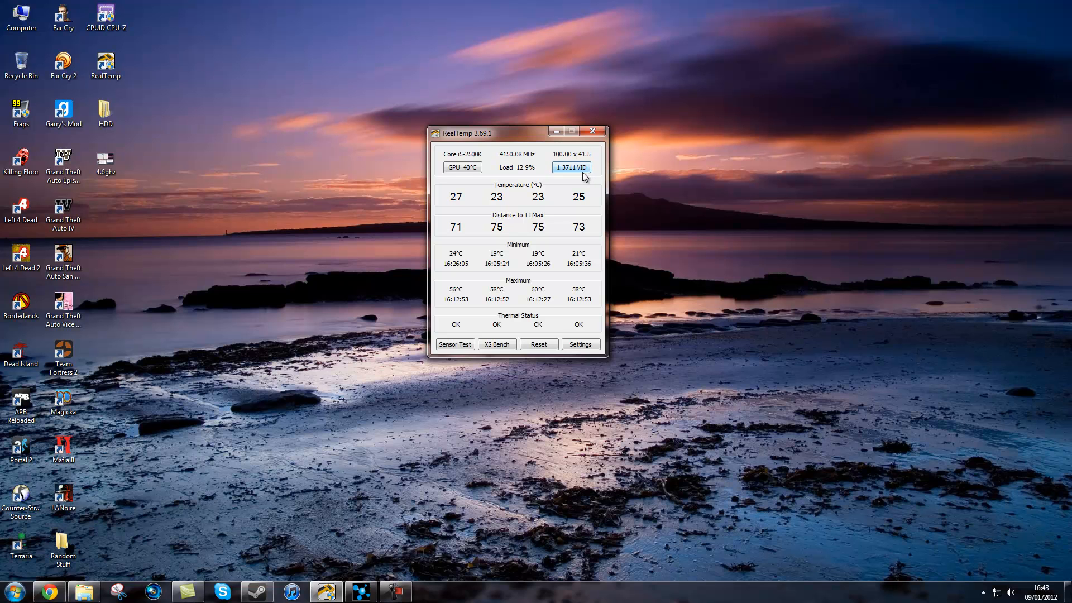
left_click(571, 167)
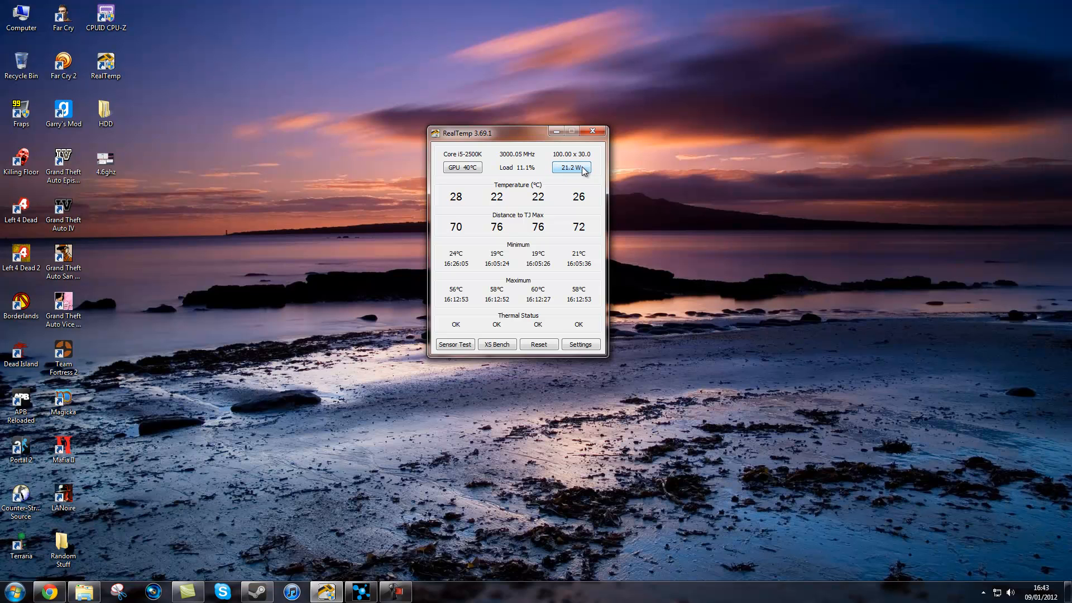
left_click(571, 167)
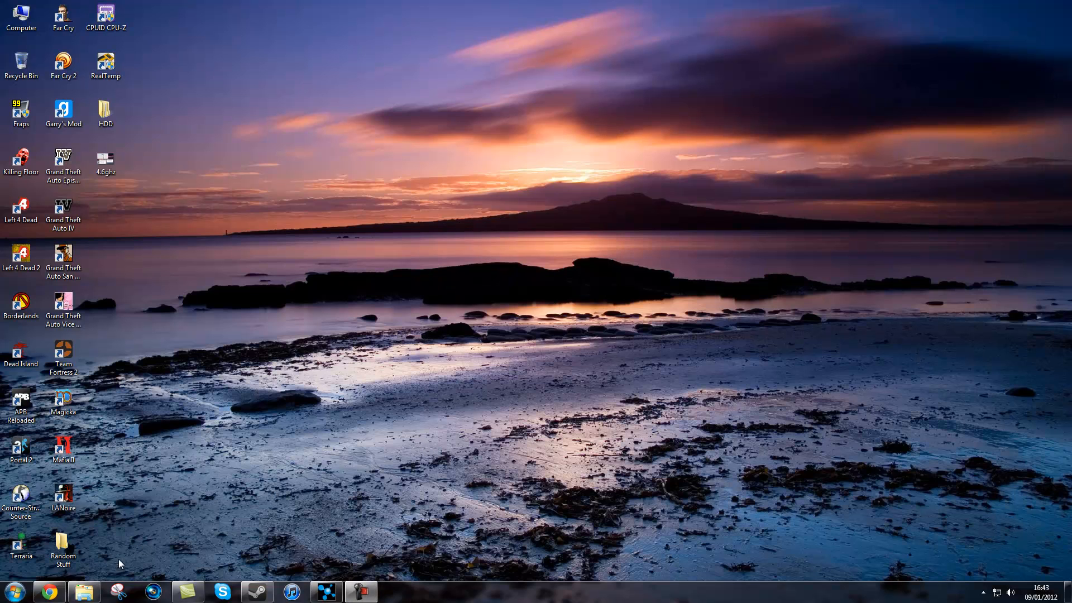
Bring Chrome forward and view CPUID's HWMonitor and CPU-Z software pages.
left_click(48, 591)
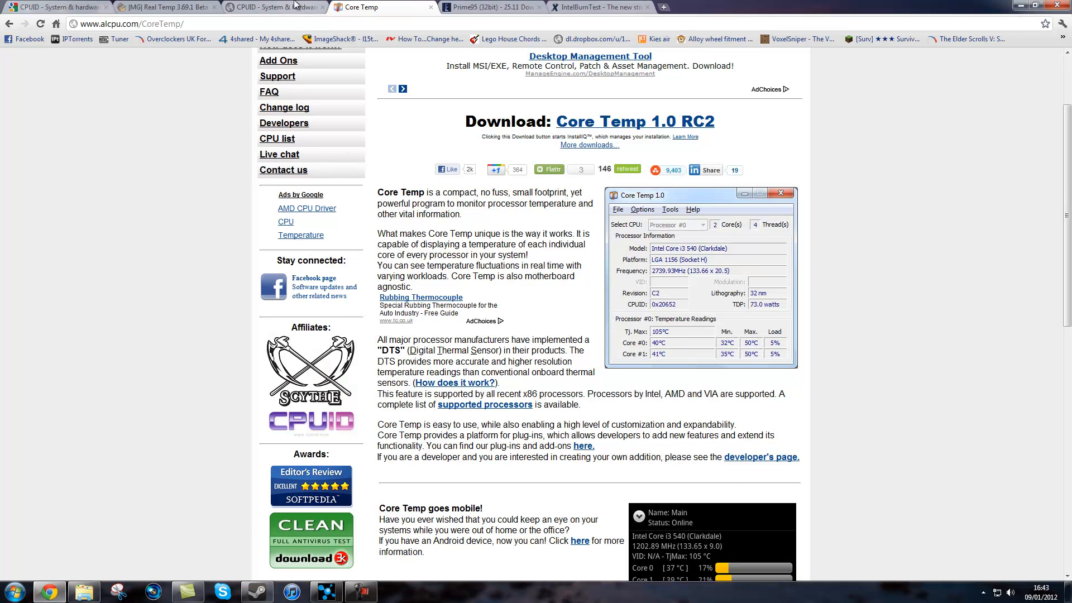
left_click(274, 7)
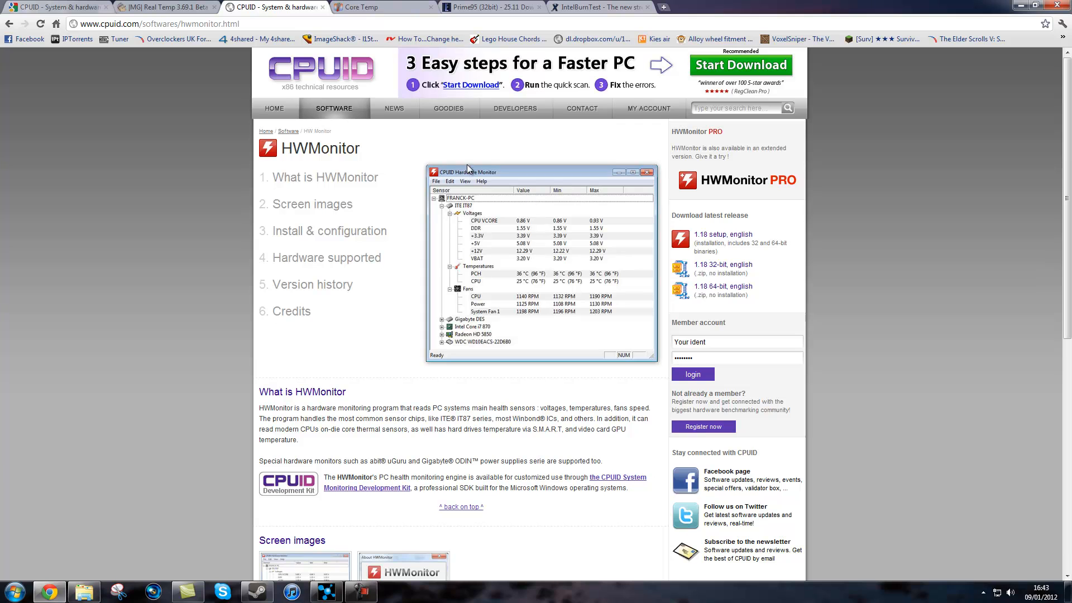
double_click(321, 148)
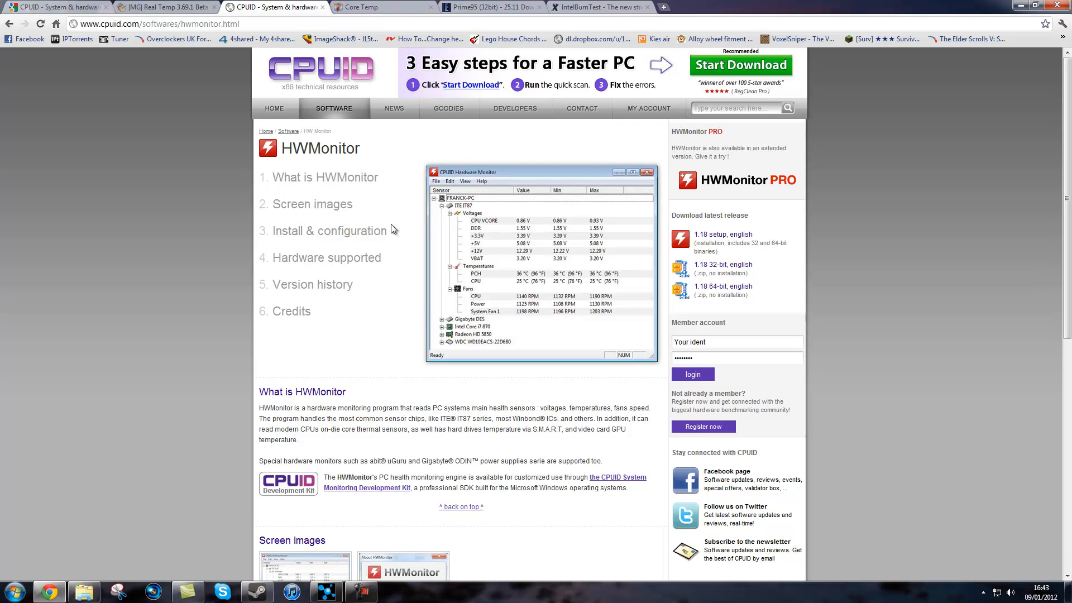
mouse_move(567, 303)
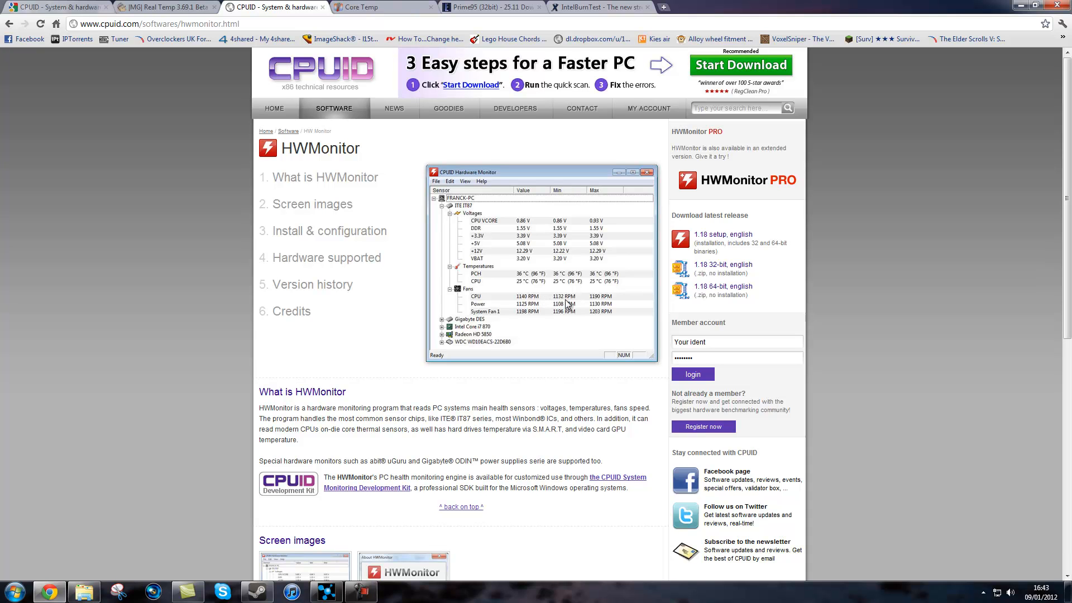
mouse_move(440, 245)
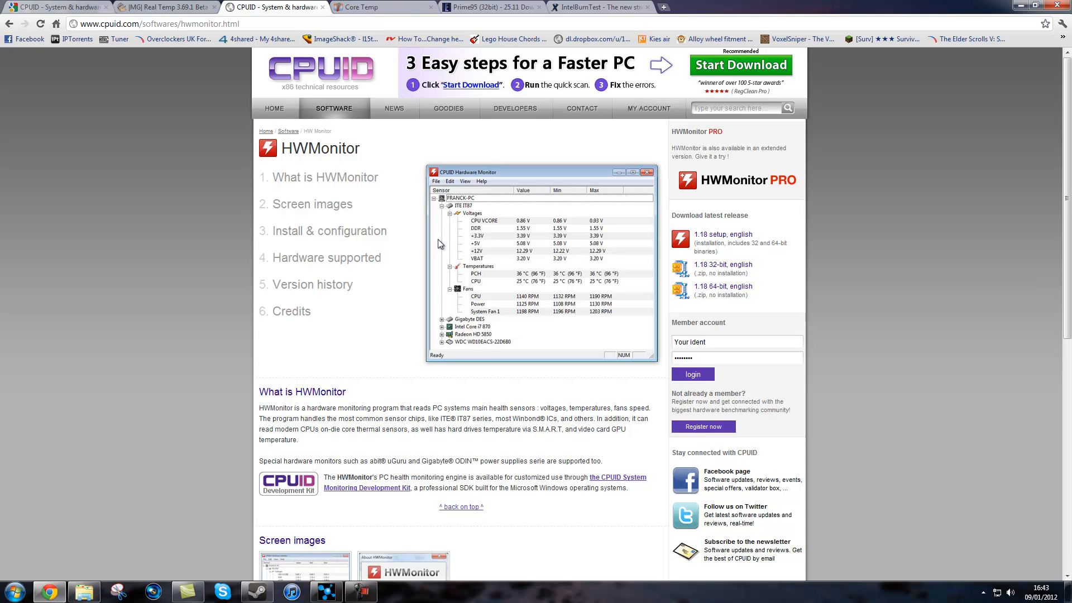
mouse_move(459, 342)
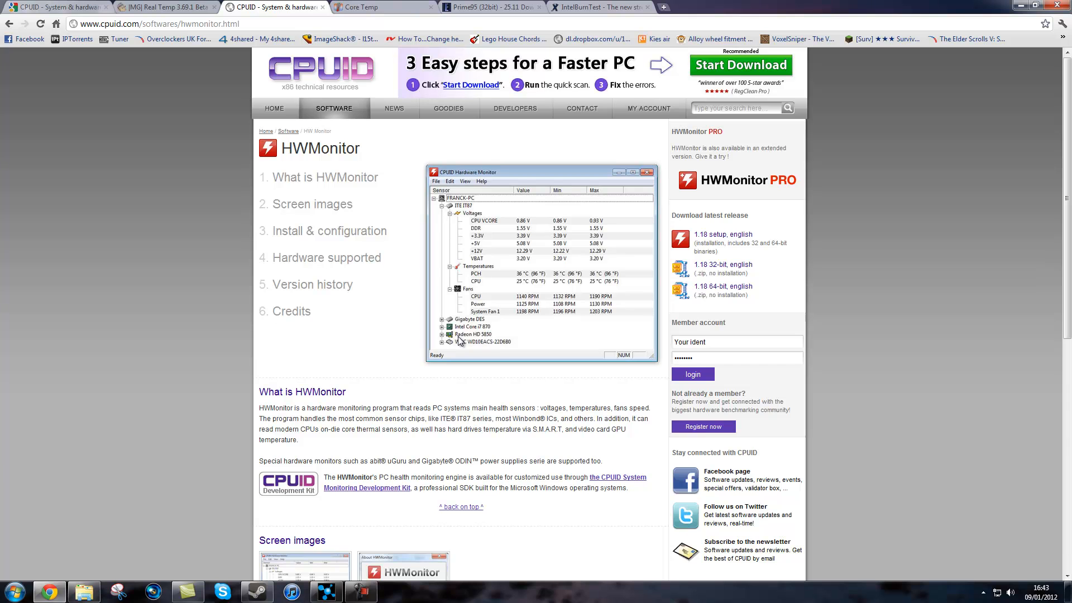
mouse_move(463, 341)
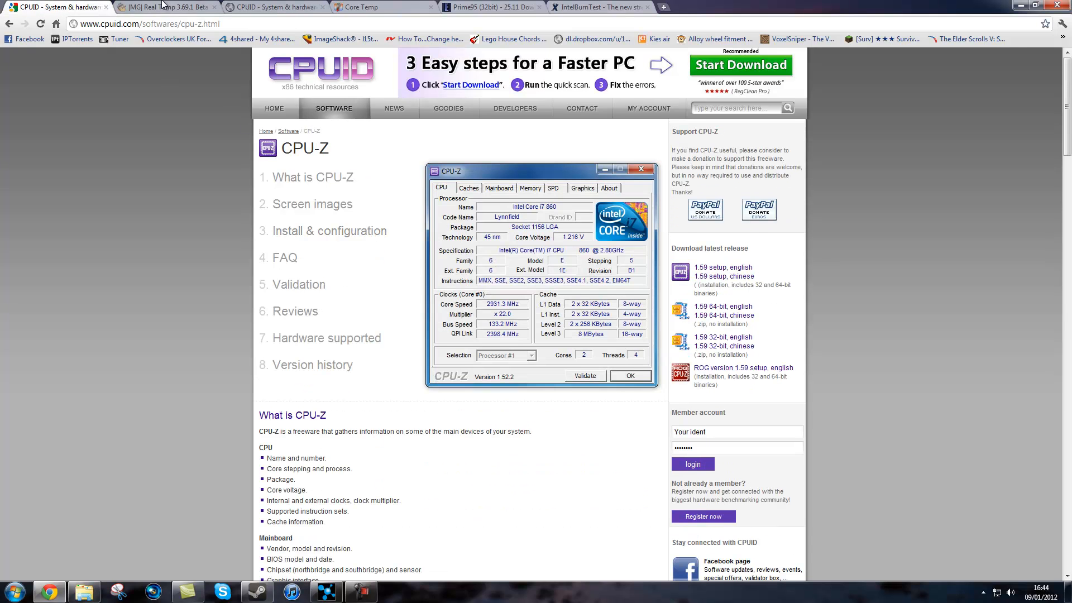
Show the MajorGeeks Real Temp 3.69.1 Beta download page with the ad dismissed.
left_click(164, 7)
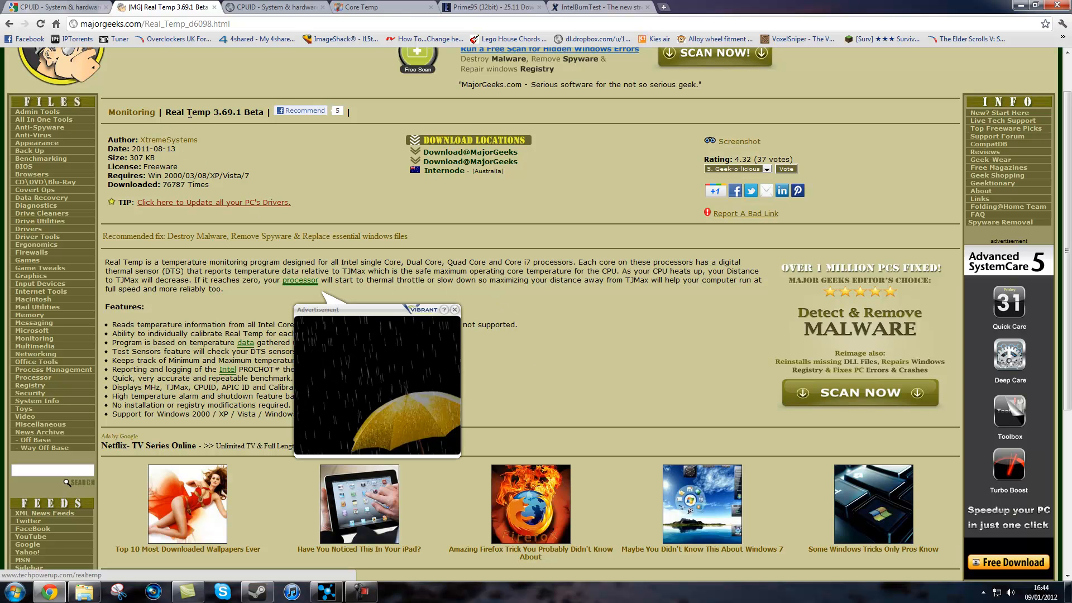
left_click(454, 309)
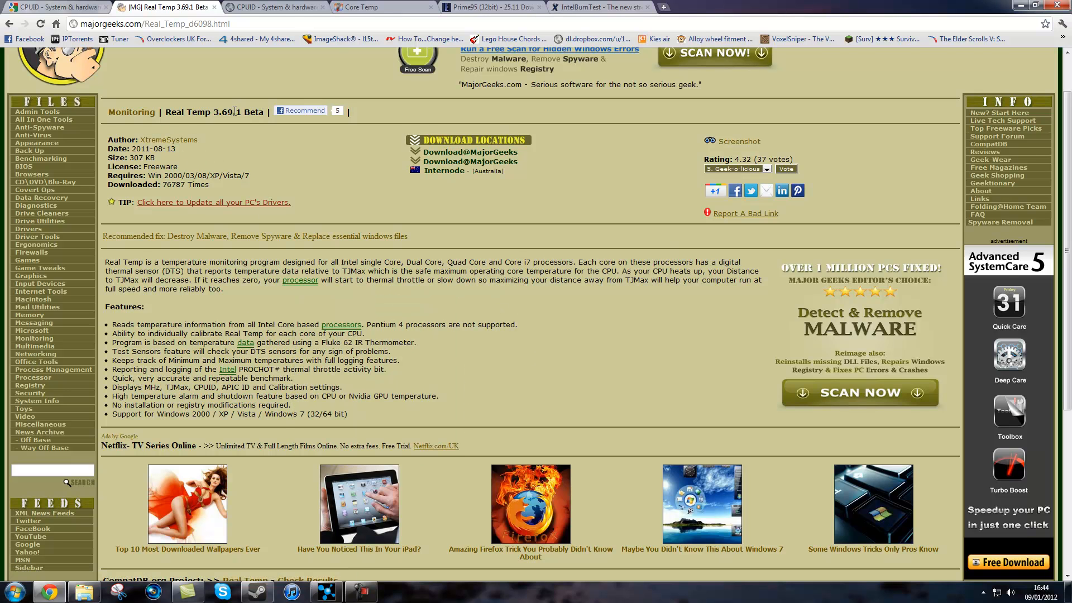
mouse_move(505, 324)
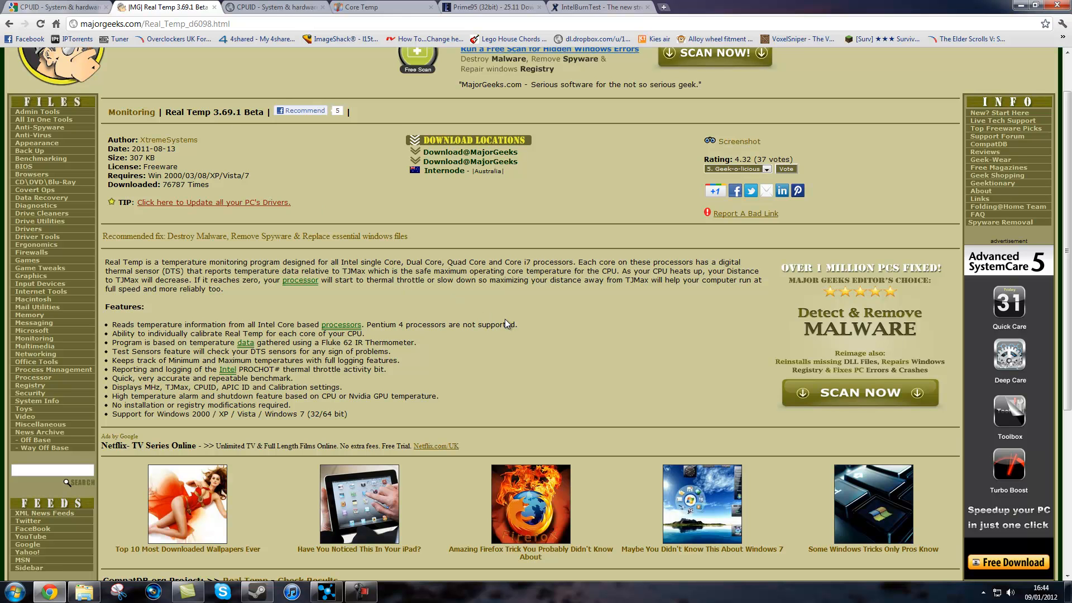
mouse_move(455, 123)
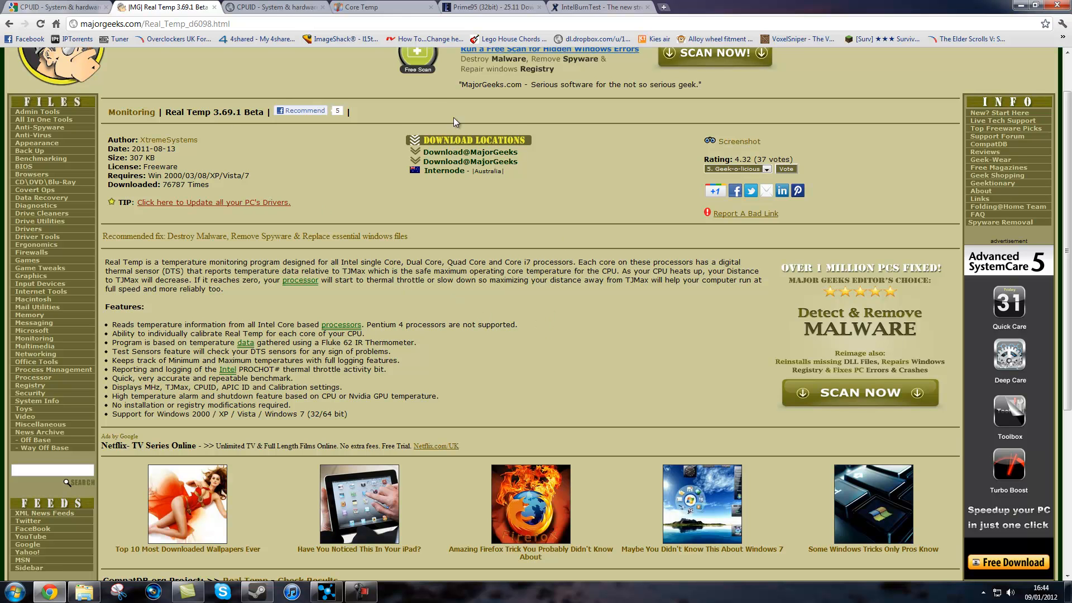
mouse_move(445, 265)
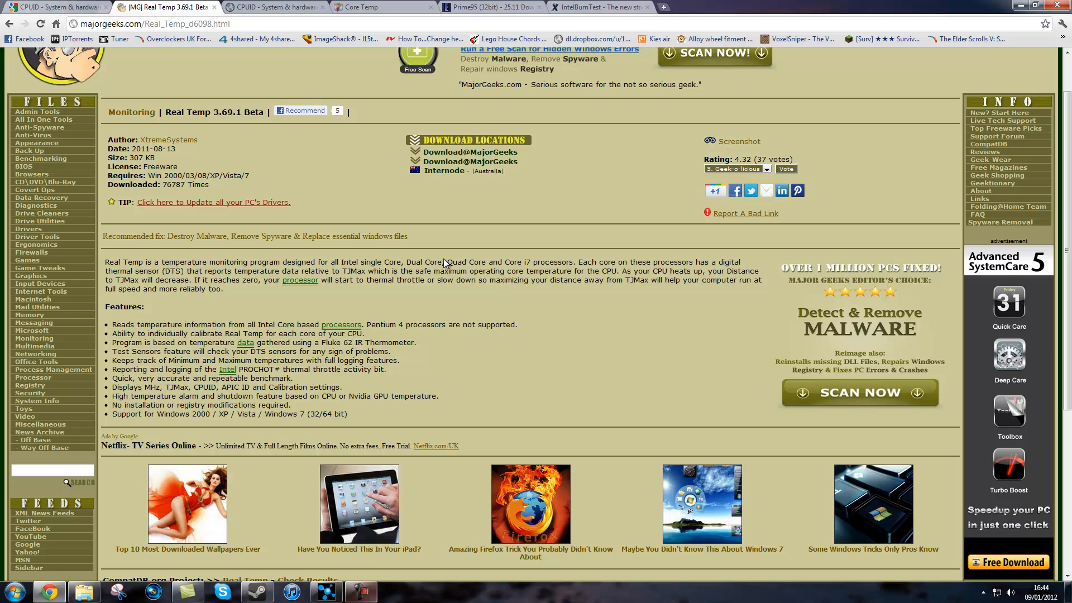
View the Core Temp 1.0 RC2 download page with its overview and screenshot.
left_click(379, 8)
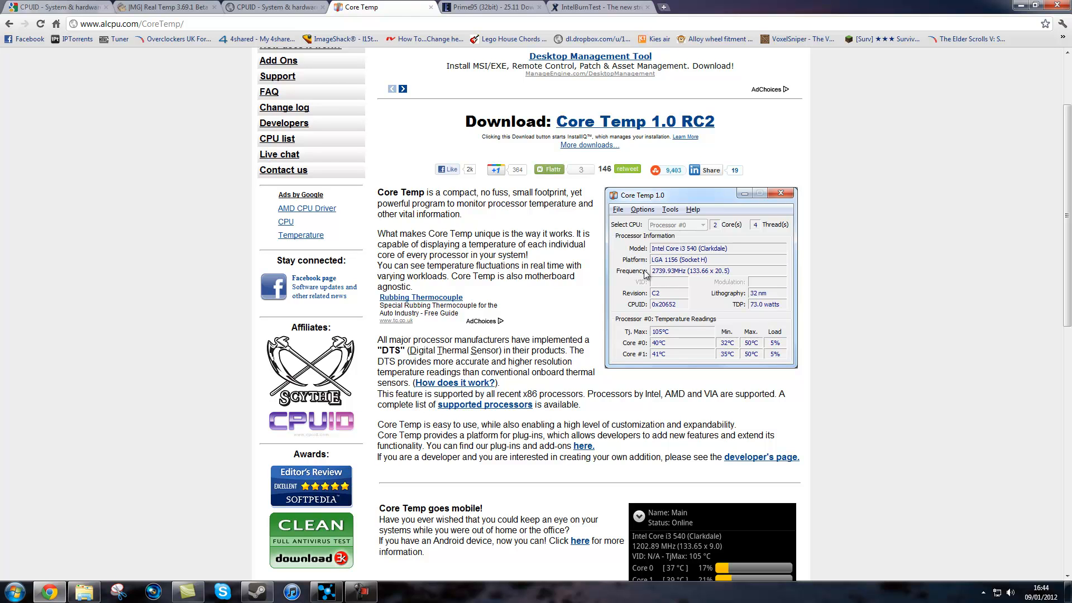
mouse_move(743, 342)
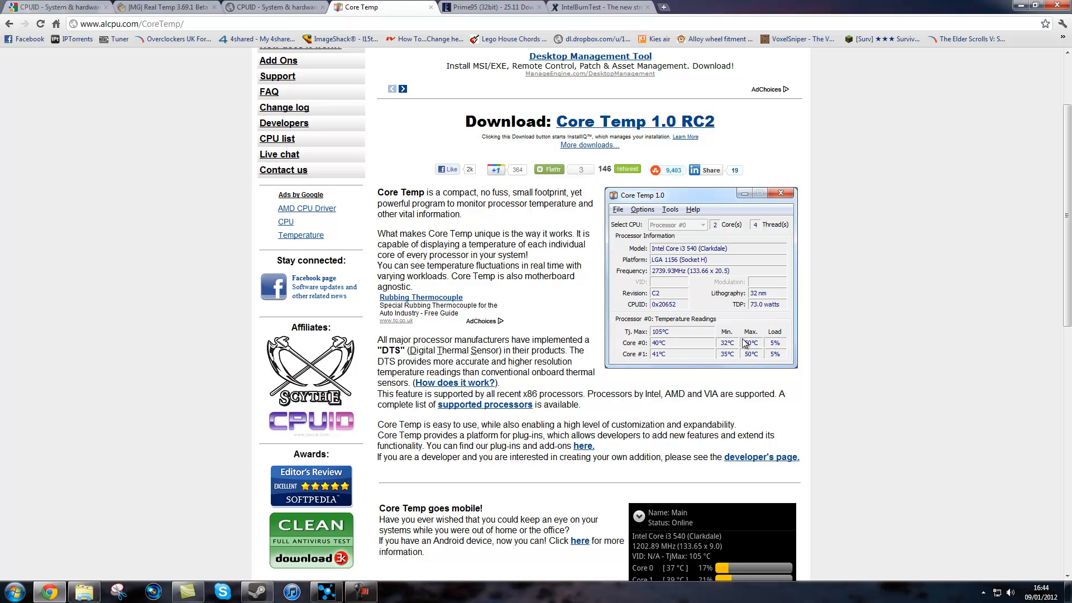
mouse_move(706, 335)
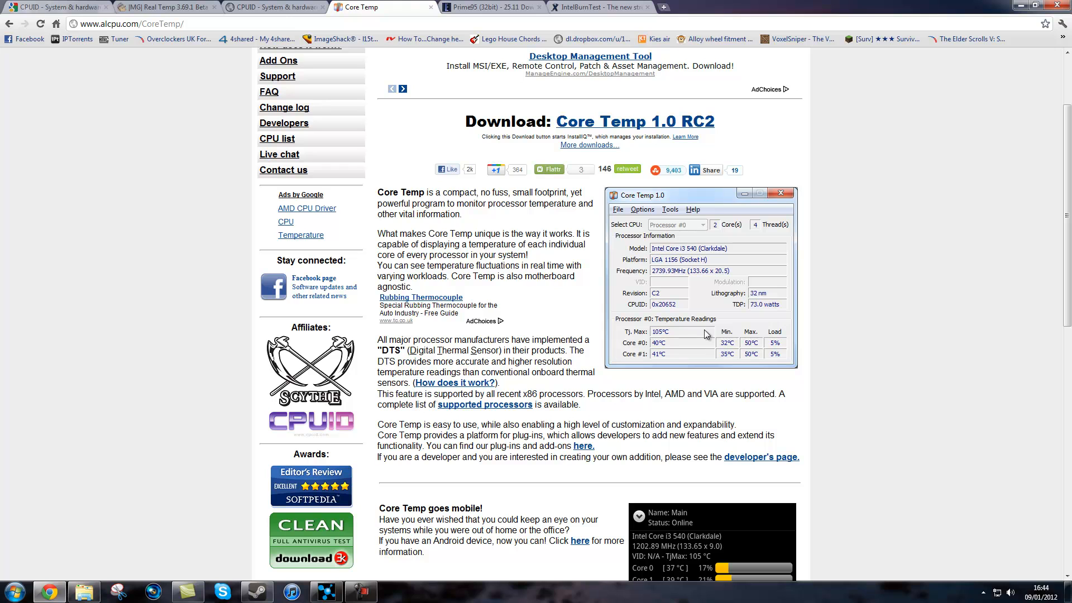
mouse_move(755, 314)
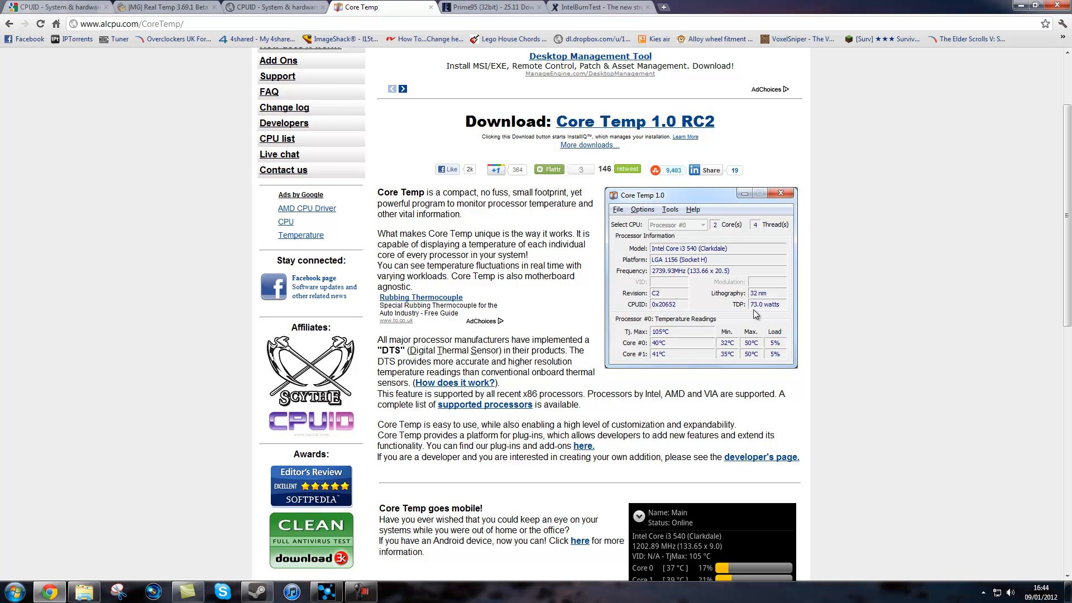
mouse_move(768, 309)
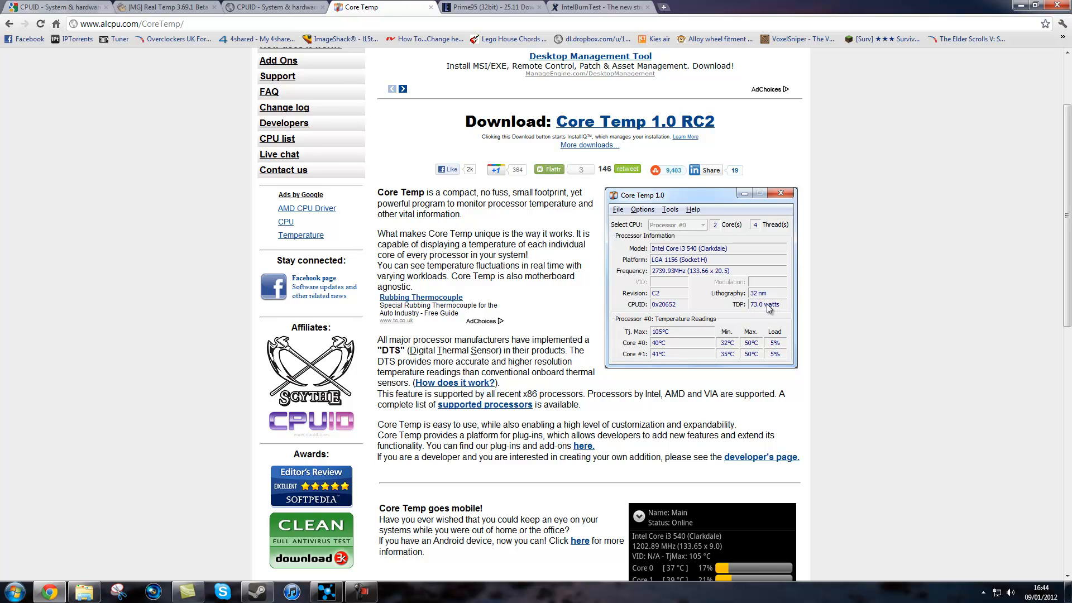
mouse_move(766, 308)
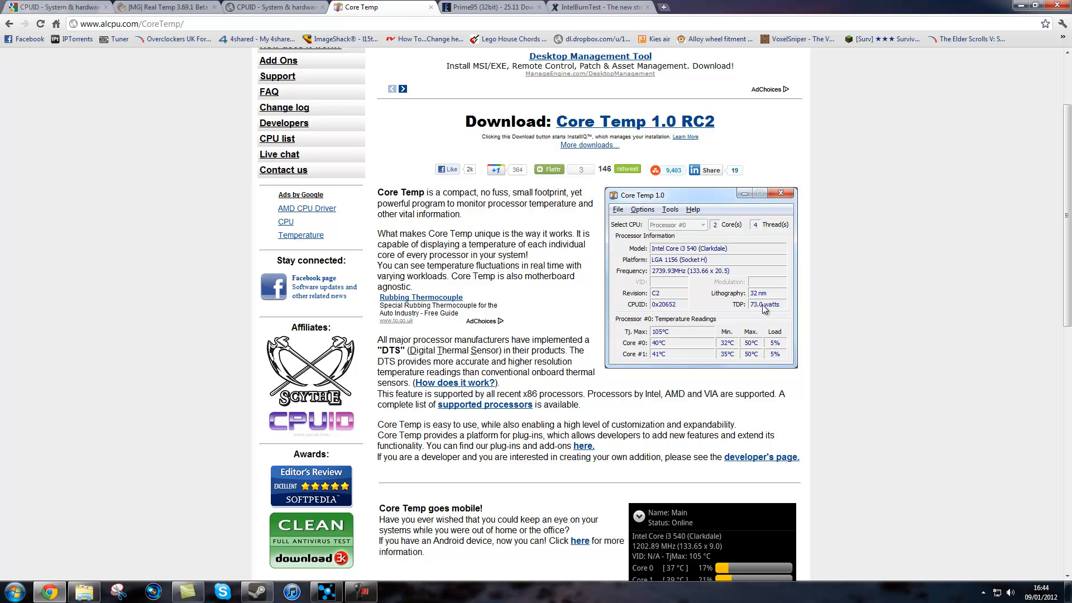
mouse_move(765, 350)
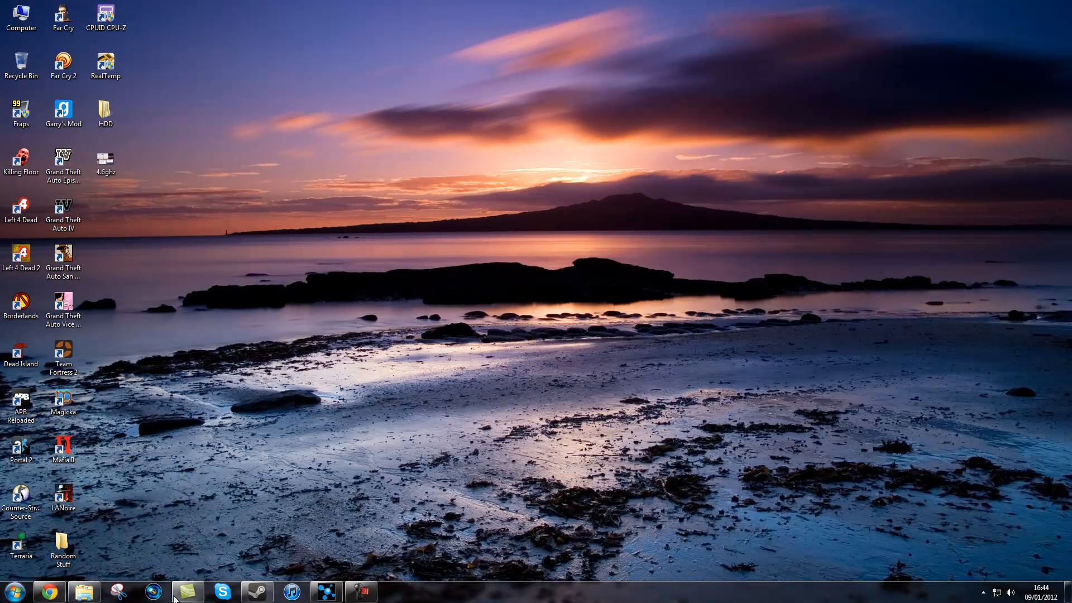
Launch IntelBurnTestV2 from the Overclocking downloads folder and start CPU-Z alongside RealTemp.
left_click(188, 592)
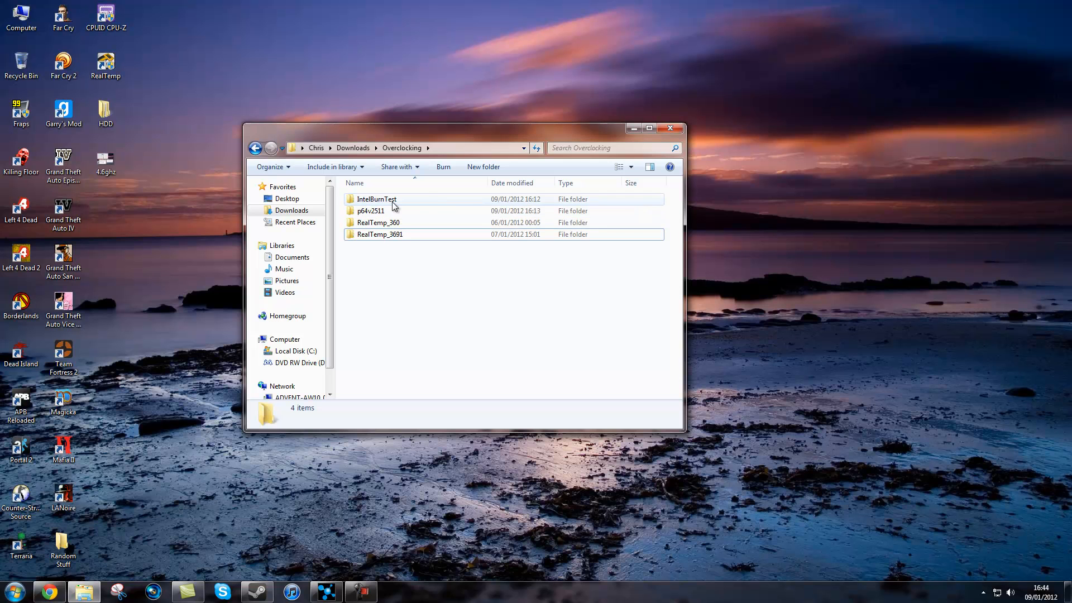
double_click(376, 199)
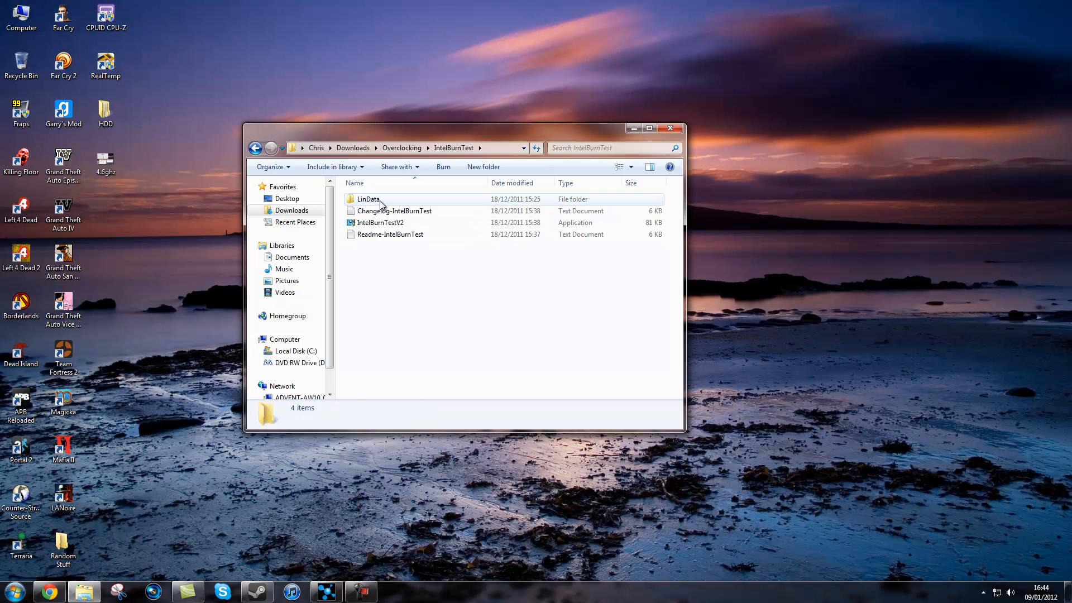
left_click(381, 222)
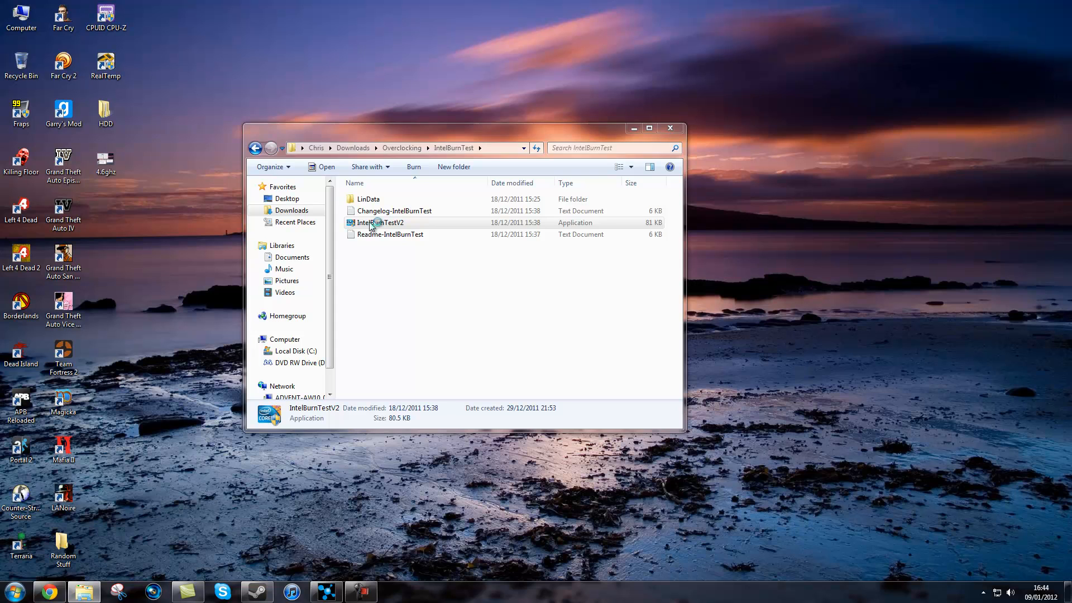
double_click(379, 223)
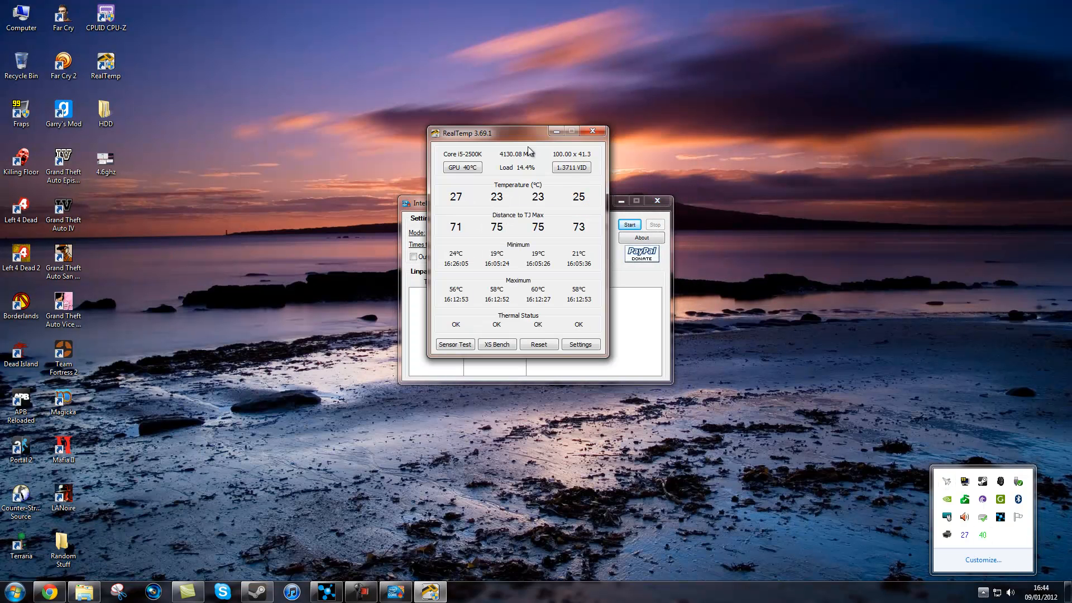
left_click(325, 592)
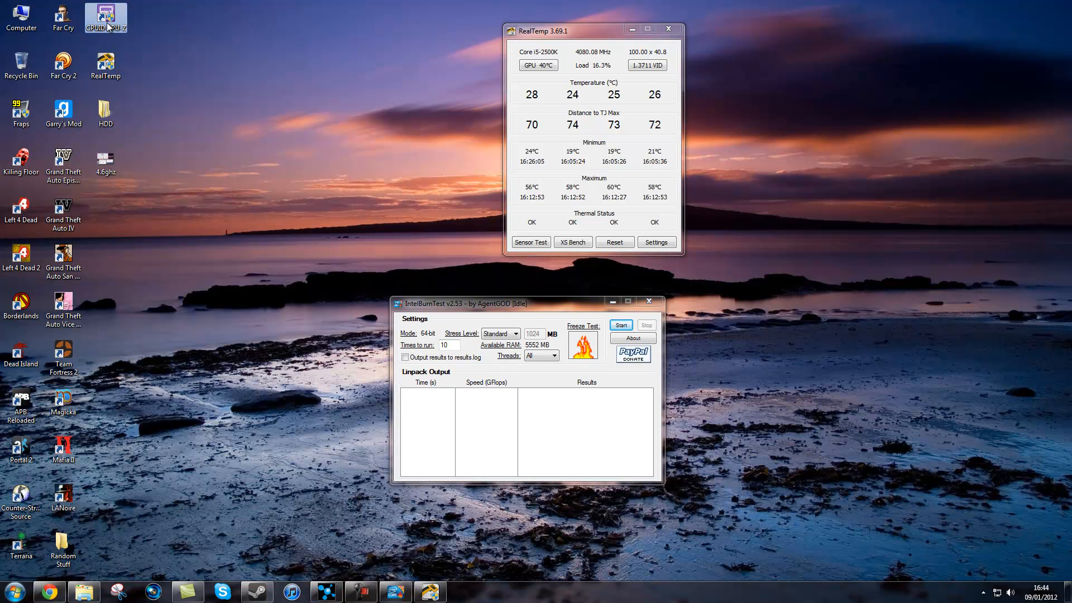
double_click(105, 17)
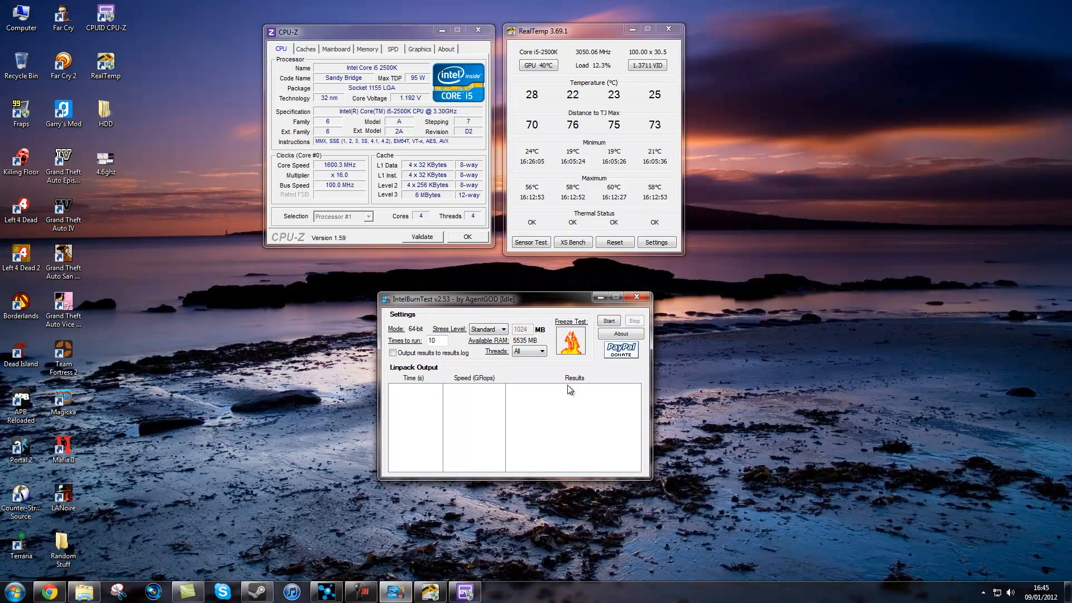
Start a burn test at Standard stress level on 4 threads, after briefly choosing Maximum.
left_click(505, 328)
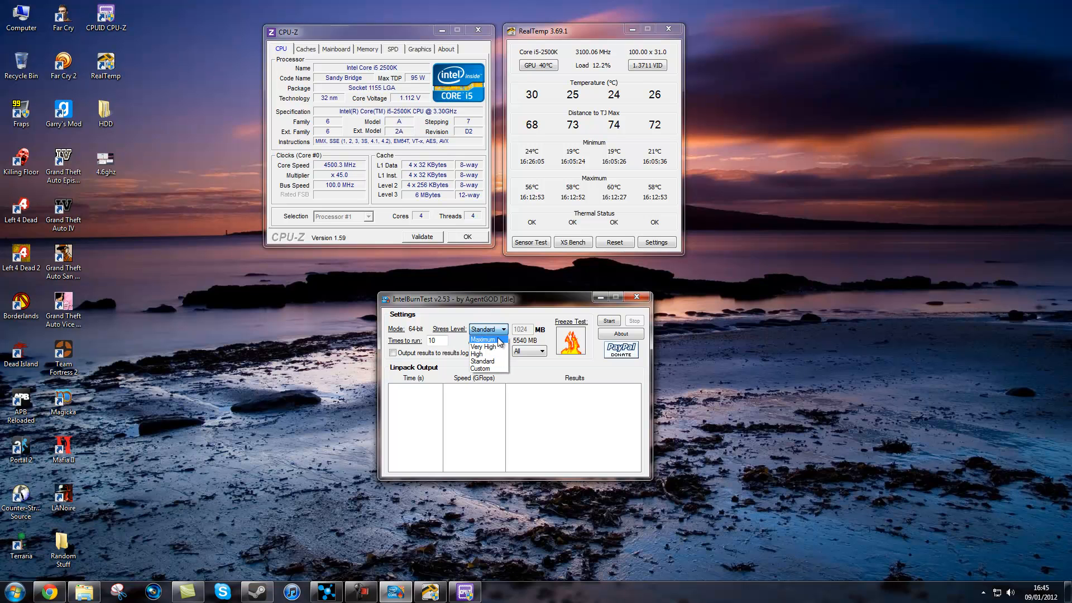
left_click(482, 339)
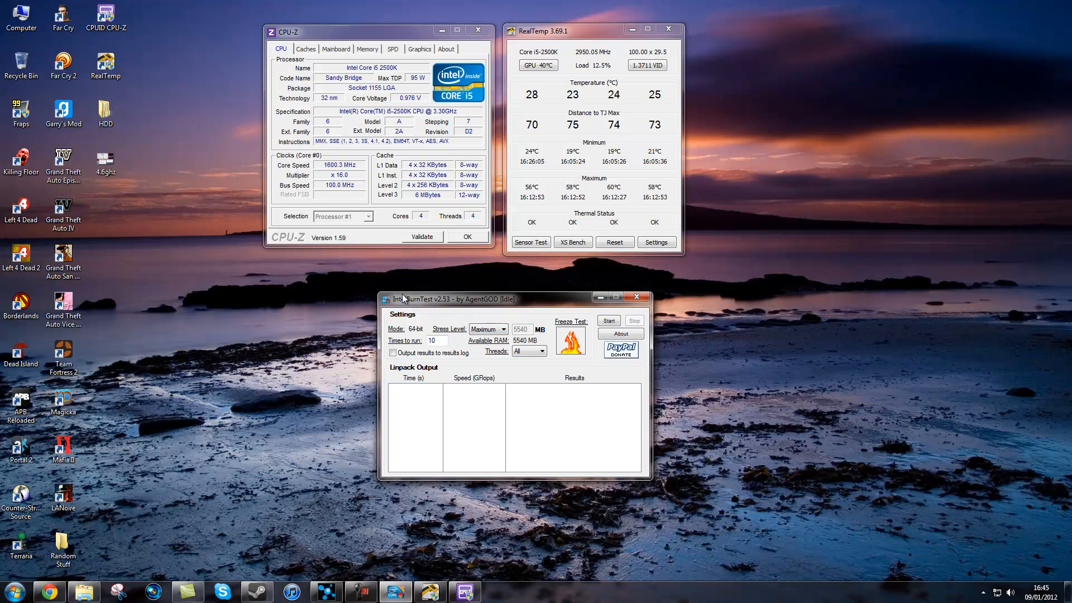
left_click(504, 328)
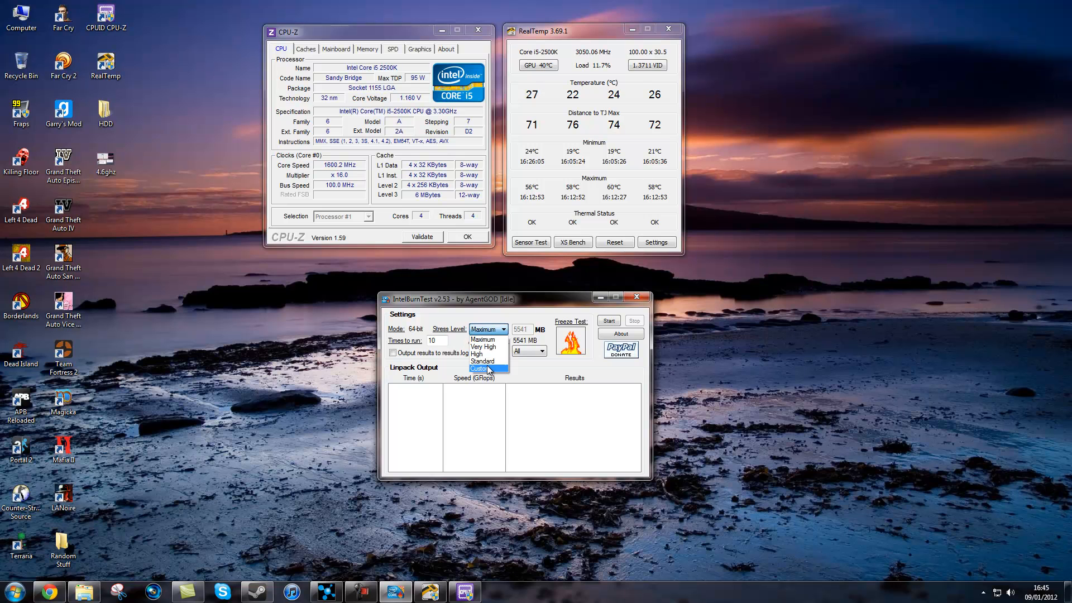
left_click(482, 360)
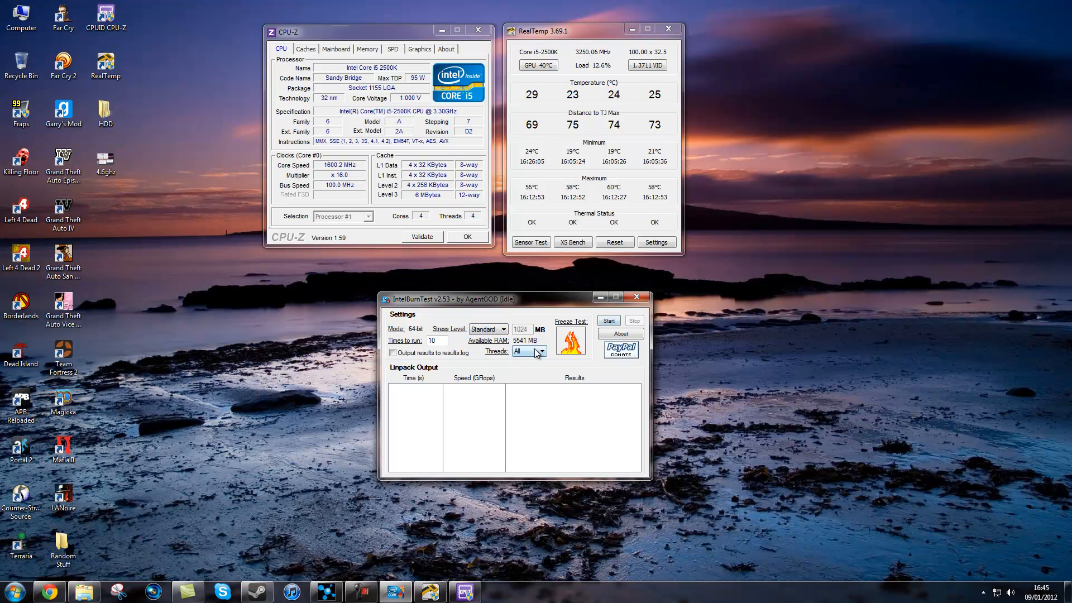
left_click(524, 351)
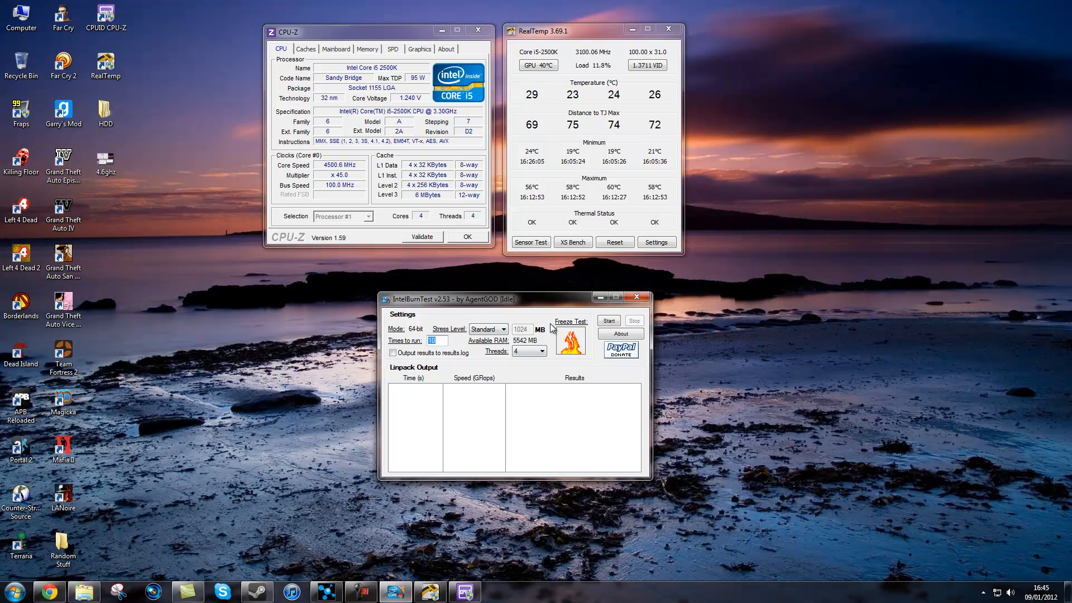
mouse_move(561, 402)
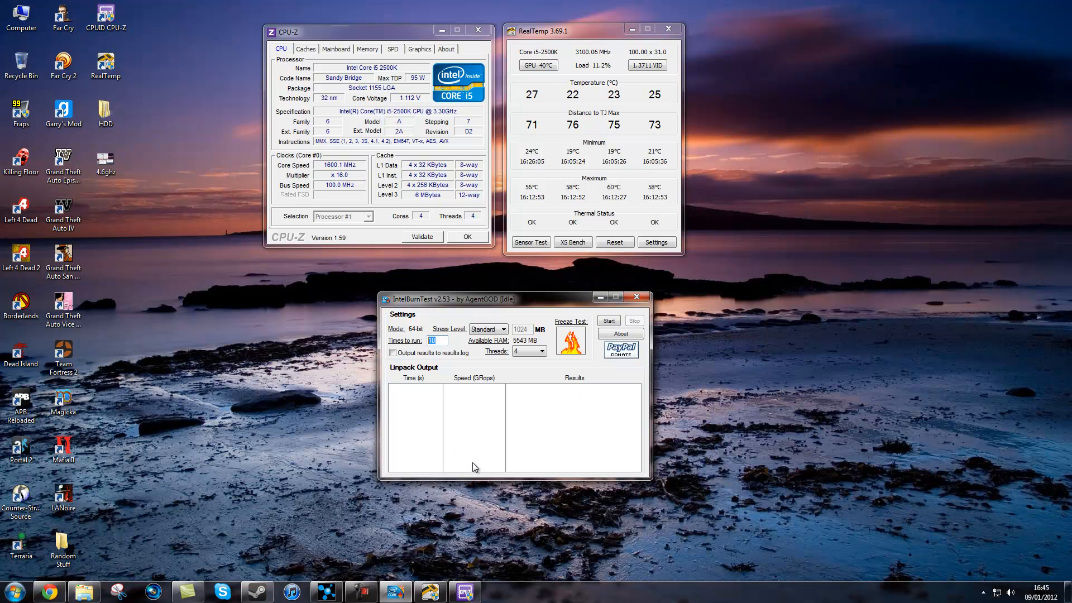
left_click(607, 320)
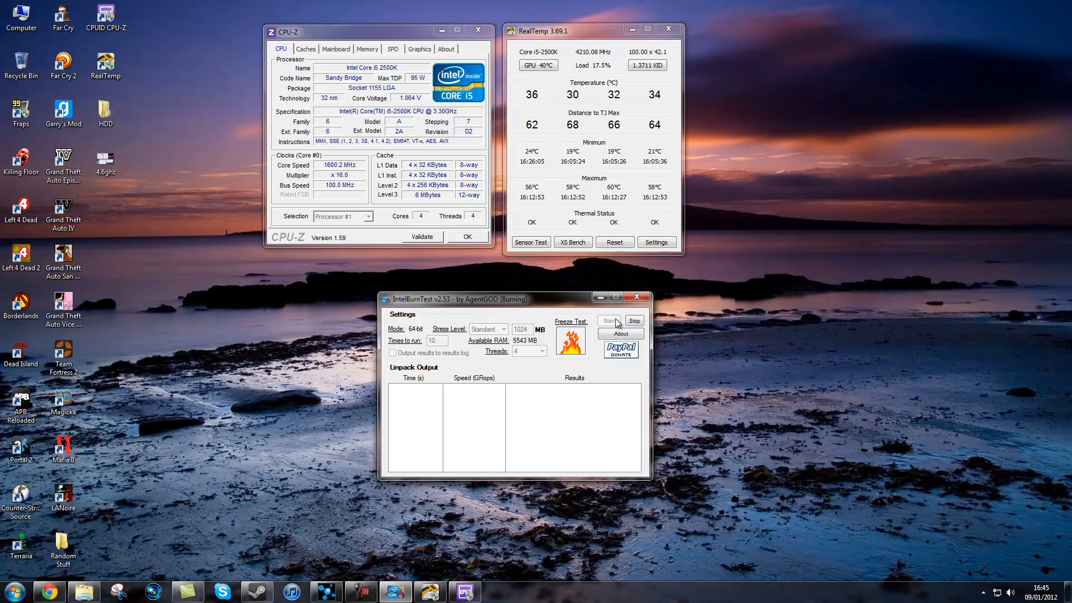
Halt the burn test once two Linpack runs finish near 96 GFlops.
left_click(609, 320)
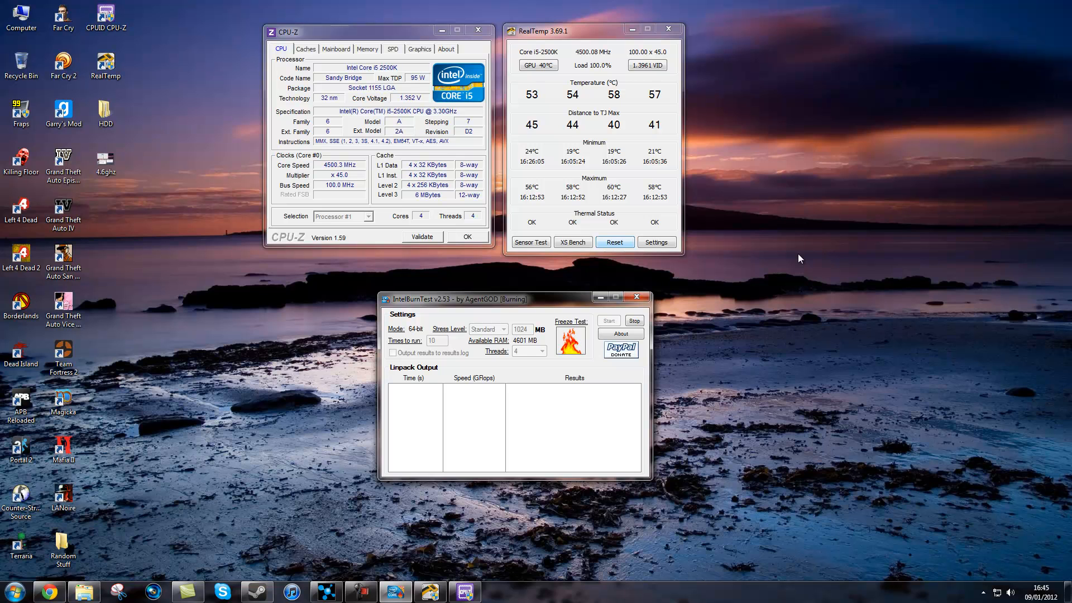
mouse_move(732, 271)
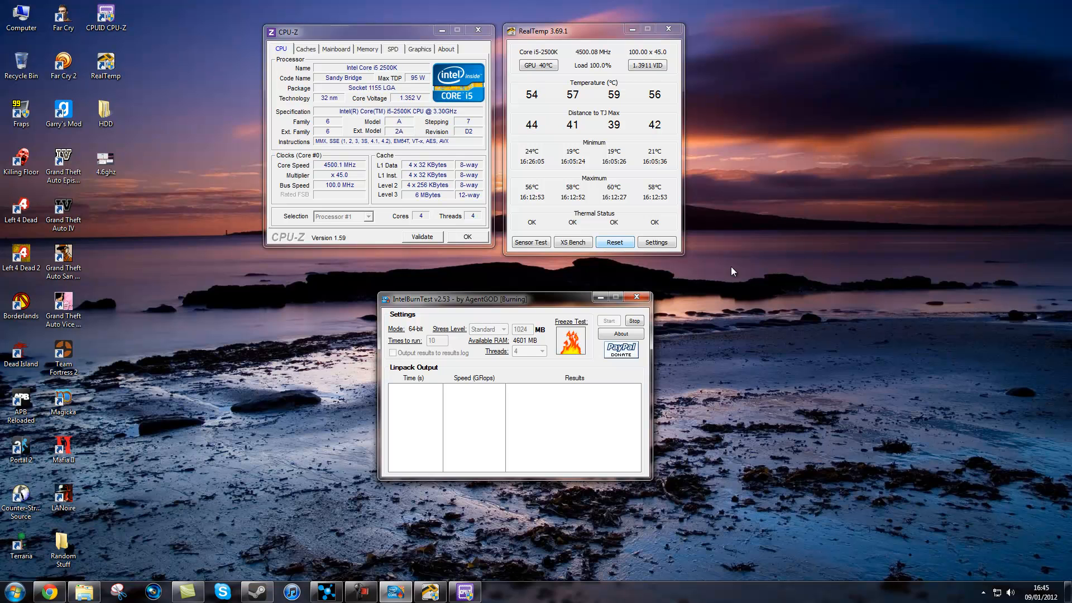
mouse_move(752, 266)
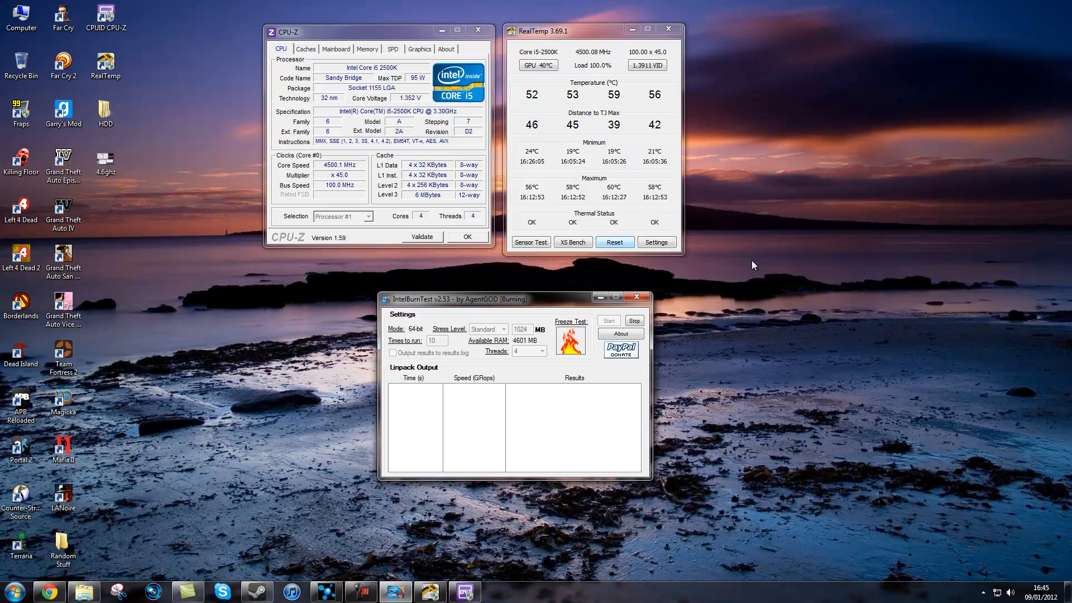
mouse_move(714, 126)
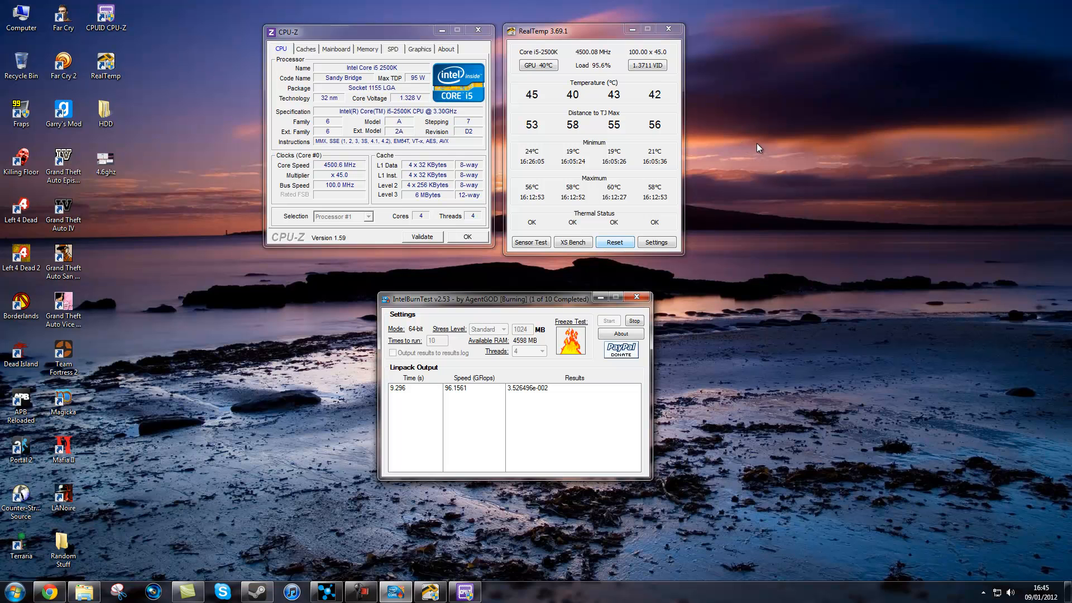
mouse_move(554, 302)
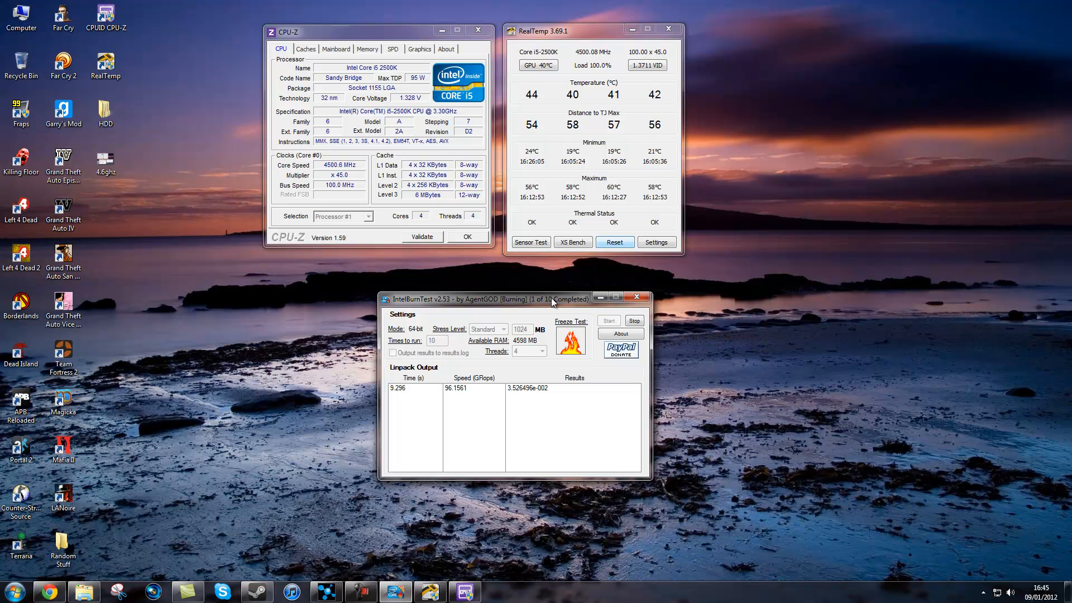
mouse_move(756, 331)
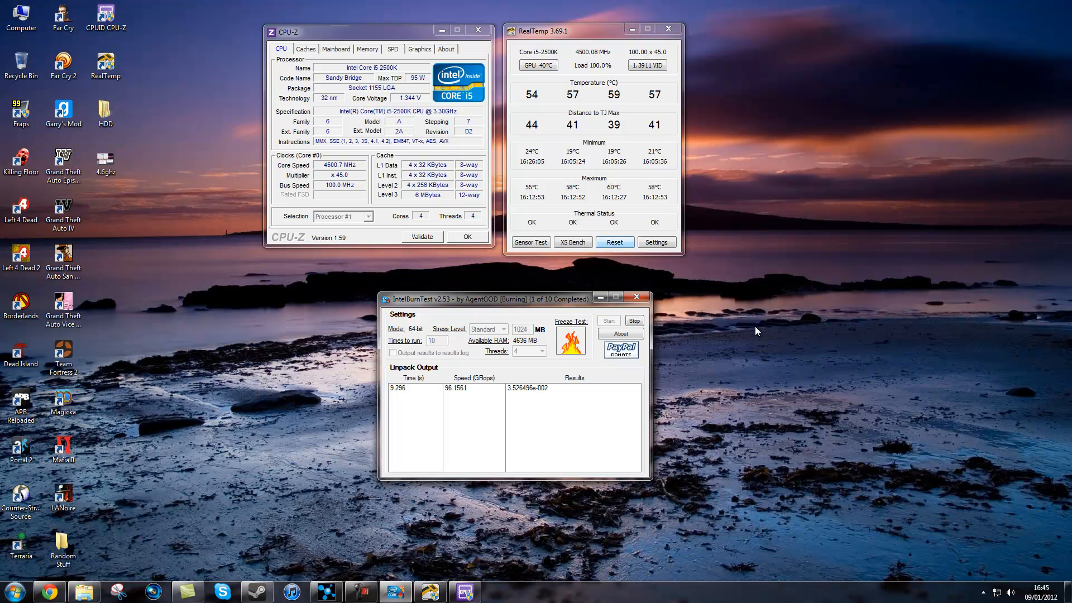
mouse_move(523, 136)
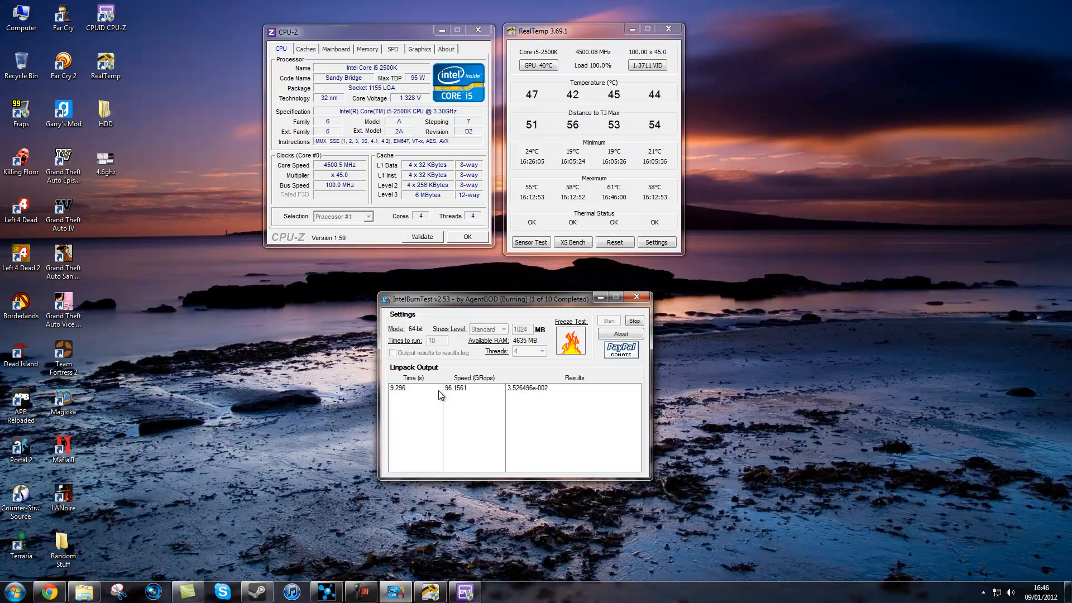
left_click(634, 320)
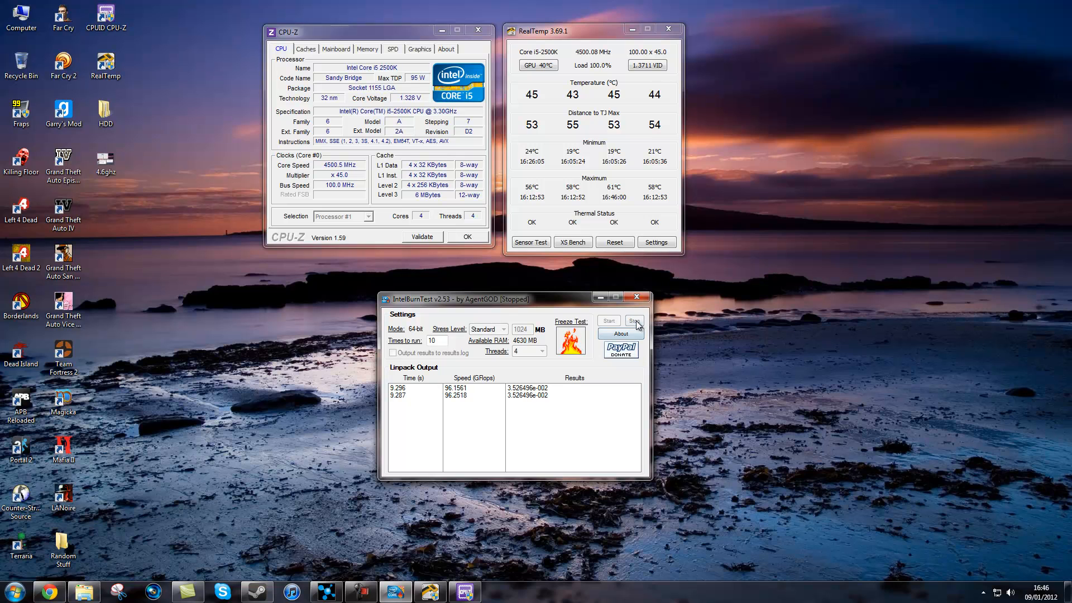
left_click(636, 321)
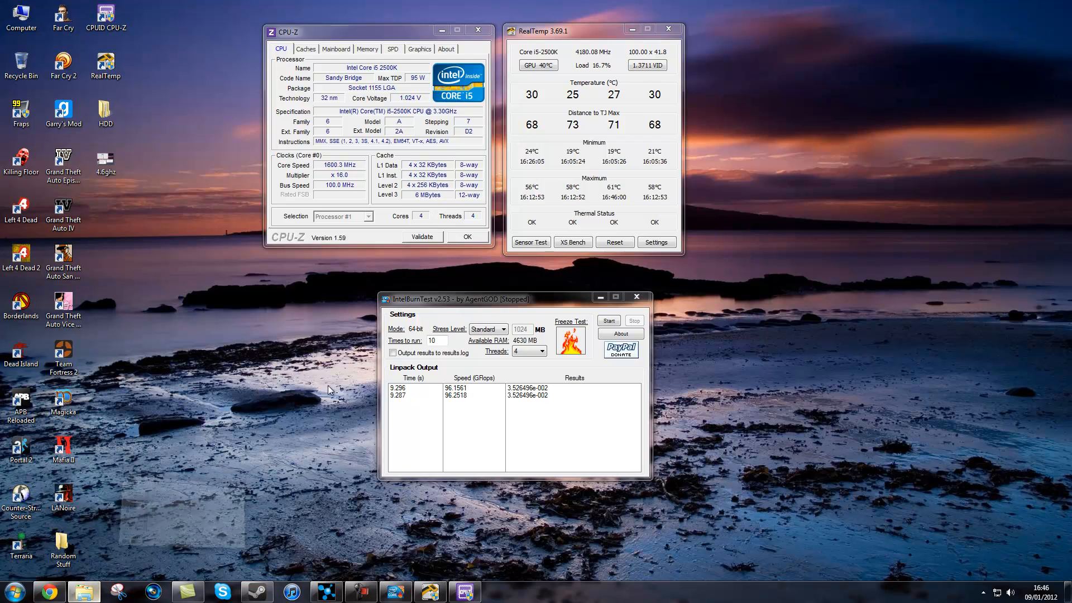
Launch prime95.exe from the p64v2511 folder under Downloads\Overclocking.
left_click(84, 591)
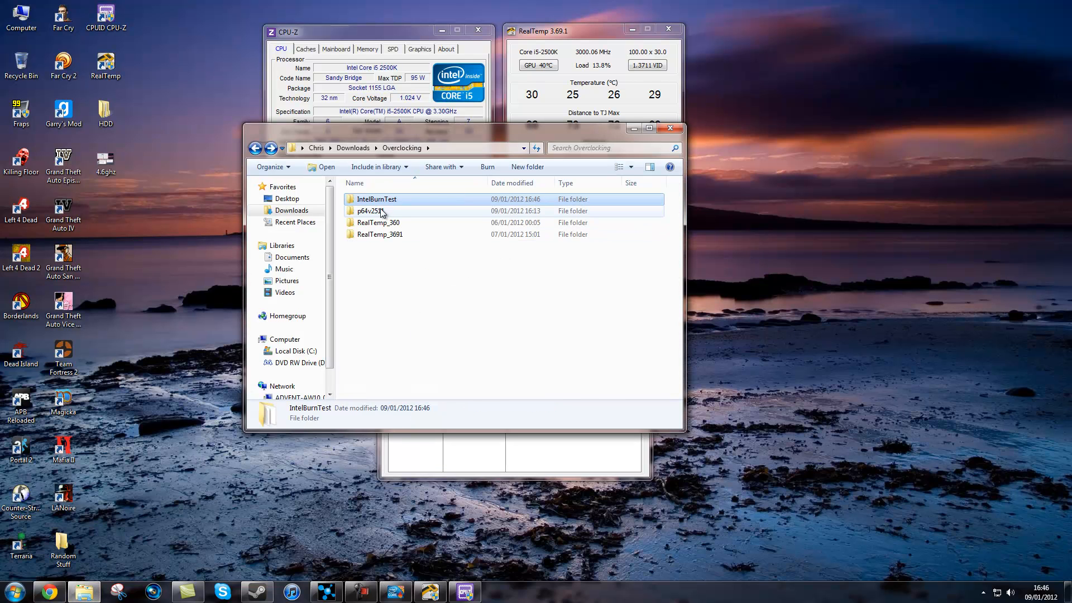
double_click(369, 211)
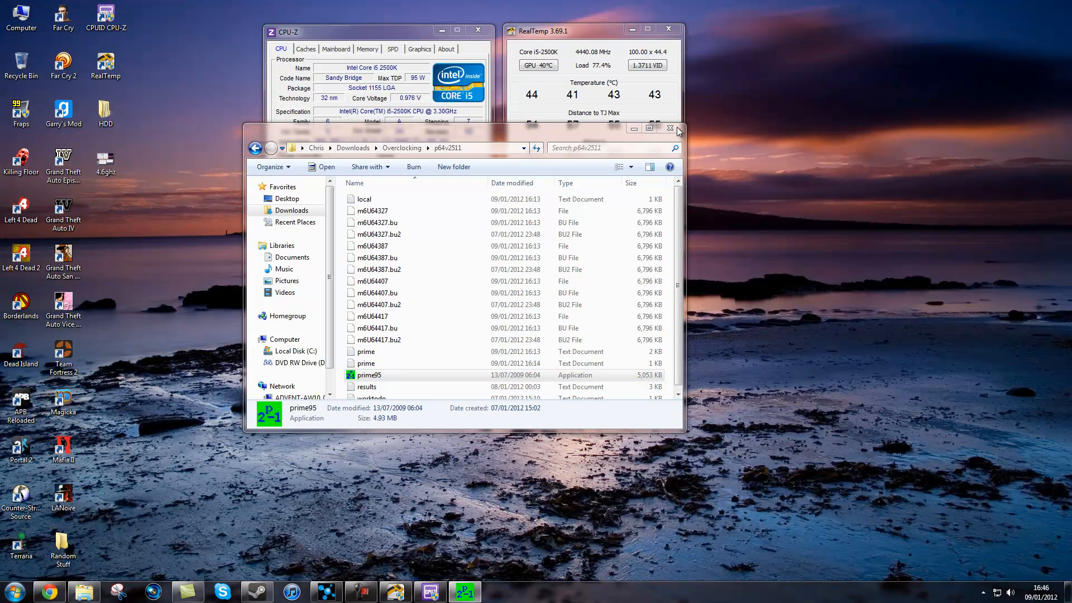
double_click(368, 375)
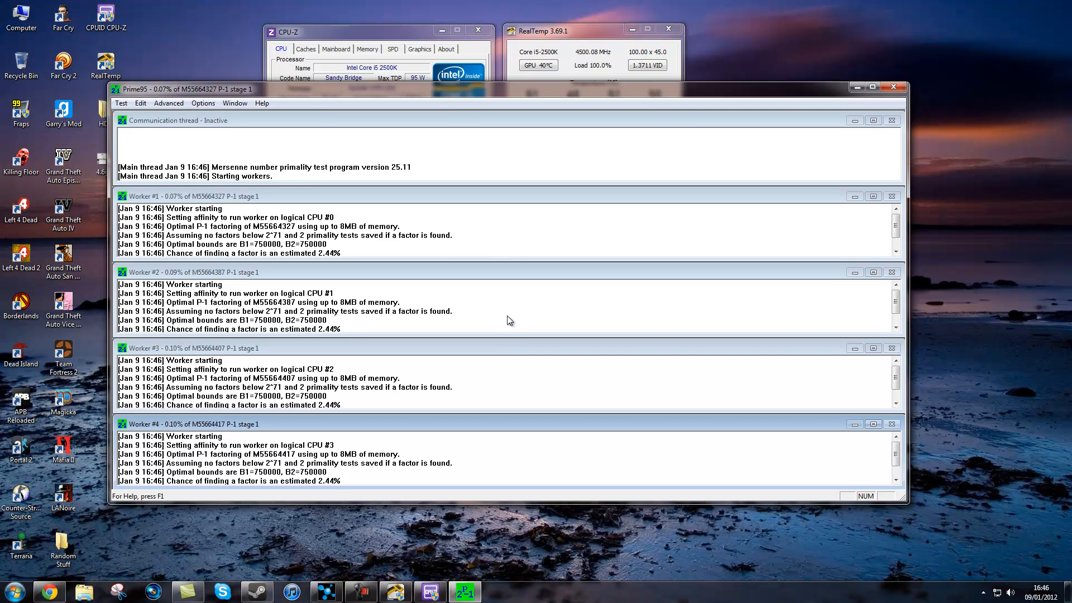
mouse_move(421, 222)
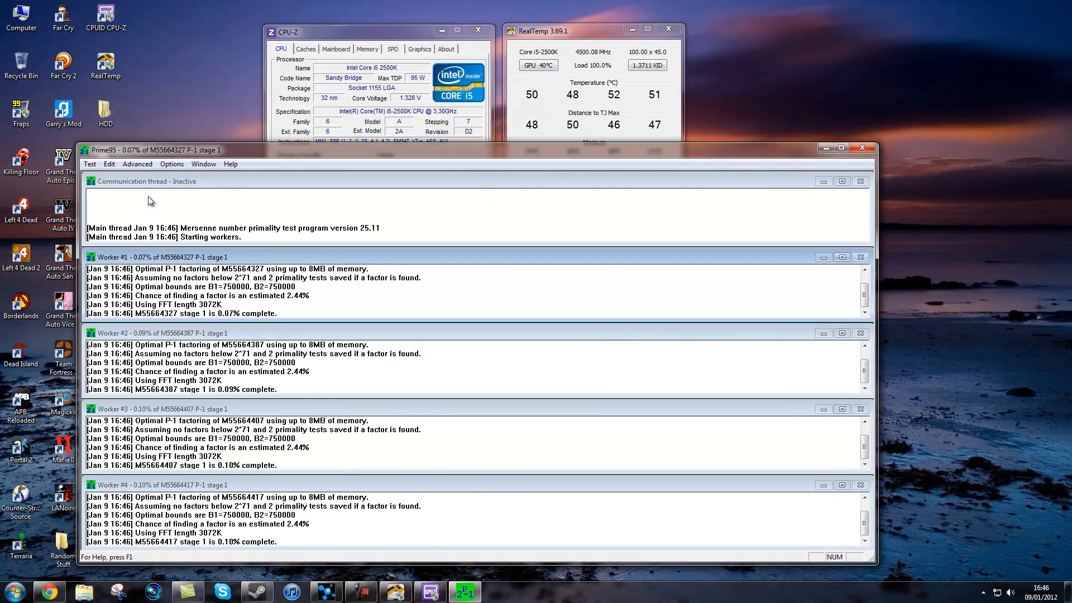
Start a Blend torture test on 4 threads and hide Prime95 to watch temperatures.
left_click(172, 163)
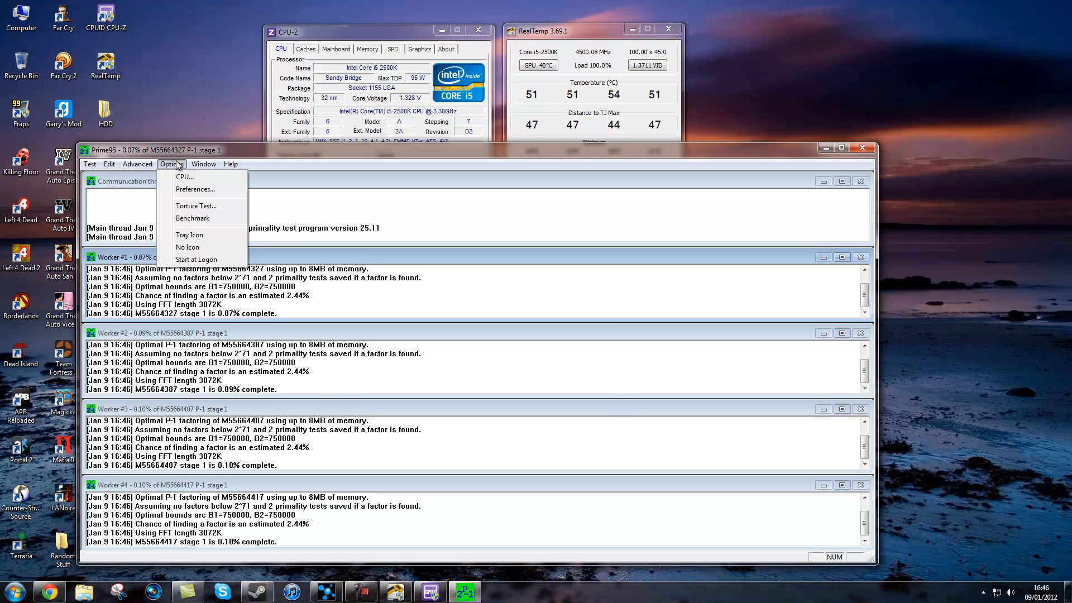
left_click(197, 206)
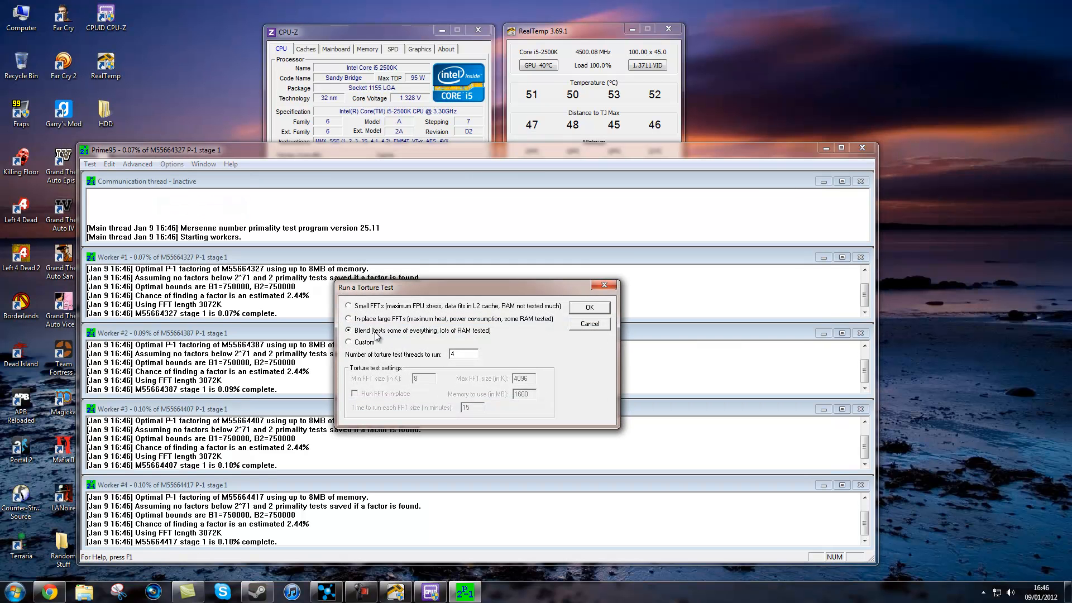
mouse_move(632, 327)
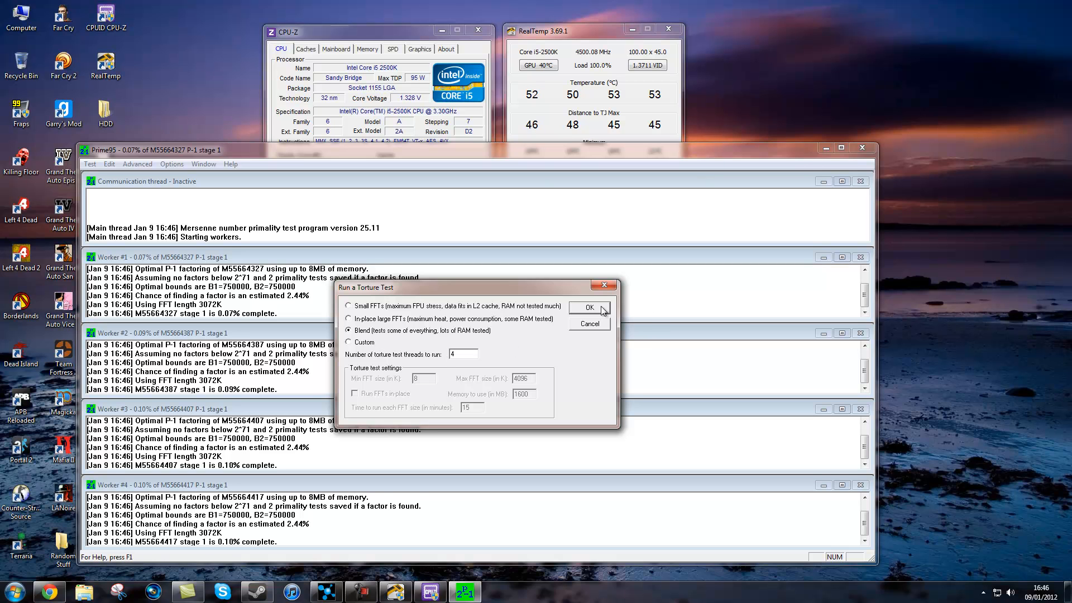
left_click(588, 308)
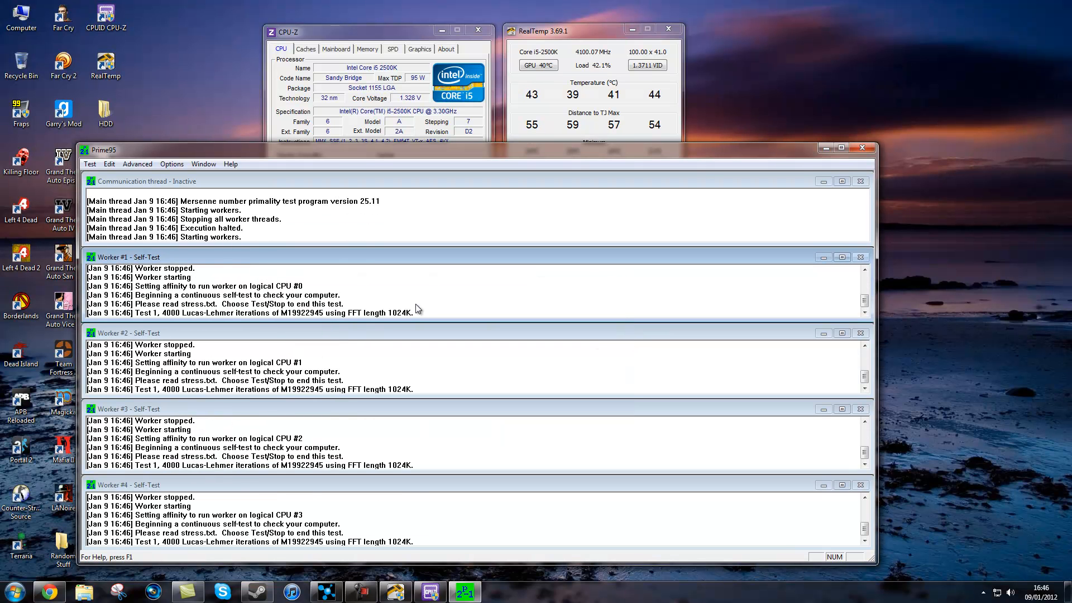
left_click(862, 147)
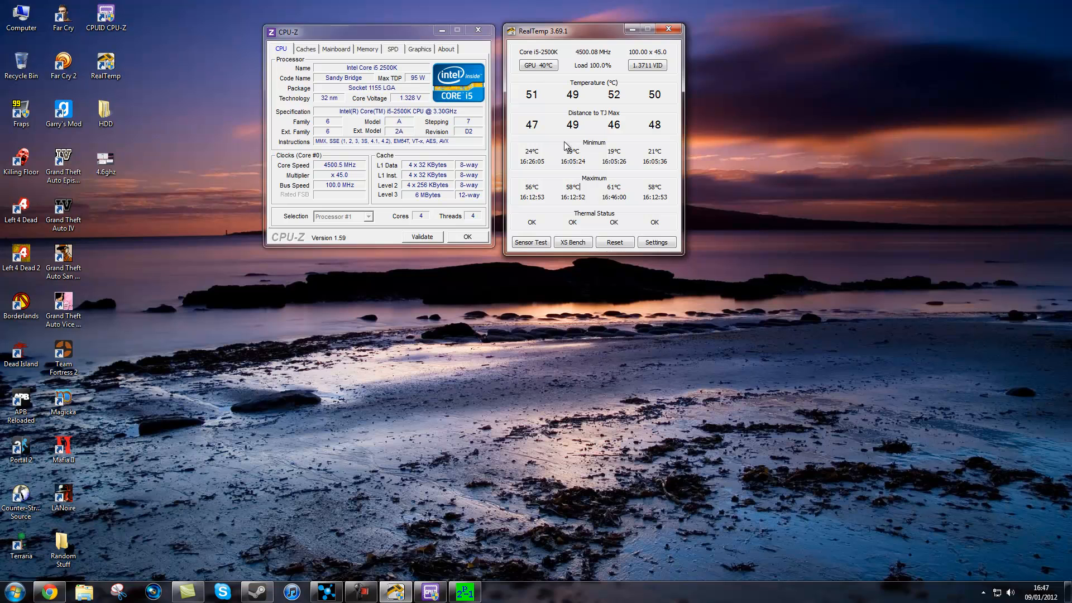
mouse_move(599, 342)
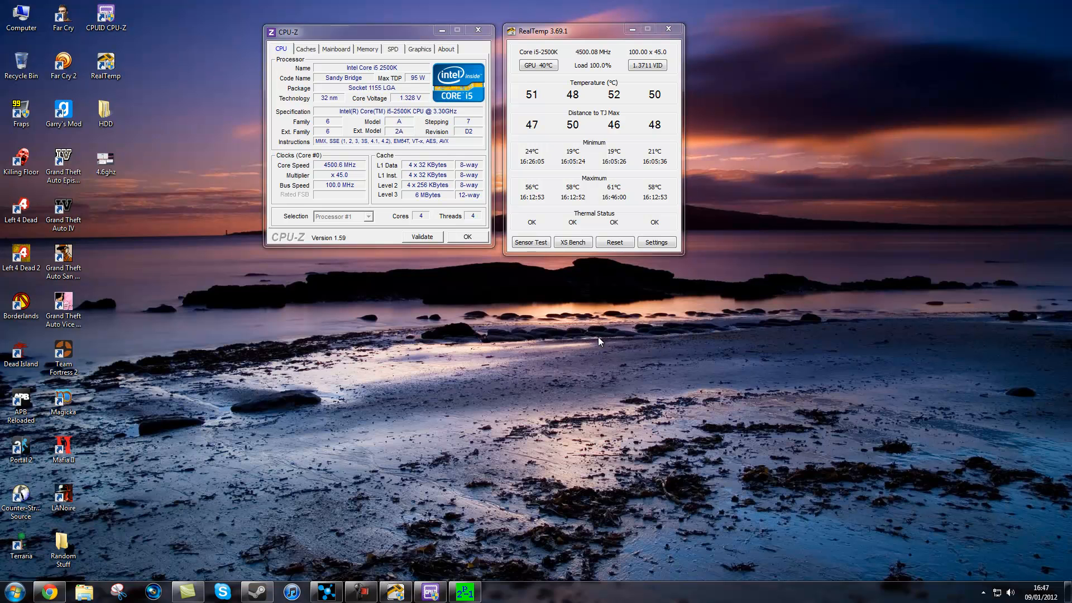
mouse_move(706, 316)
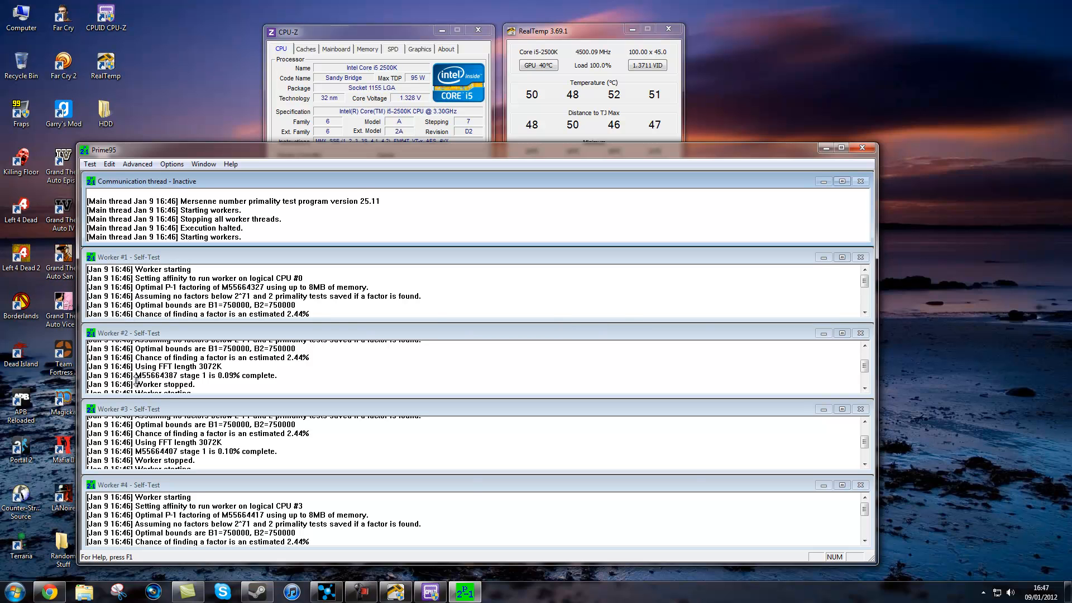
mouse_move(826, 448)
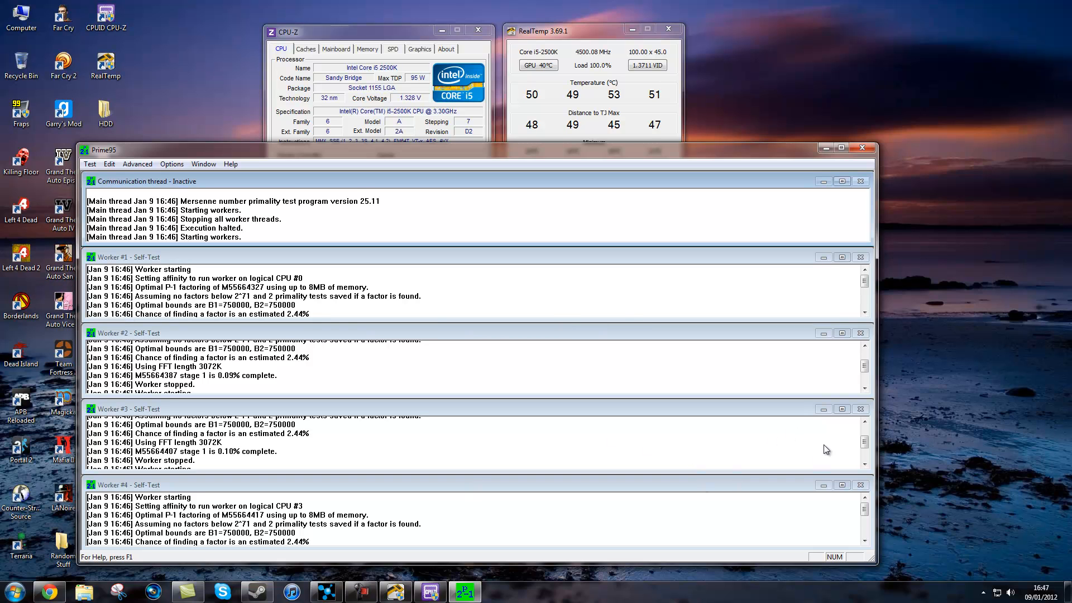
Stop all Prime95 workers and close the program, leaving CPU-Z and RealTemp running.
left_click_drag(458, 148, 458, 77)
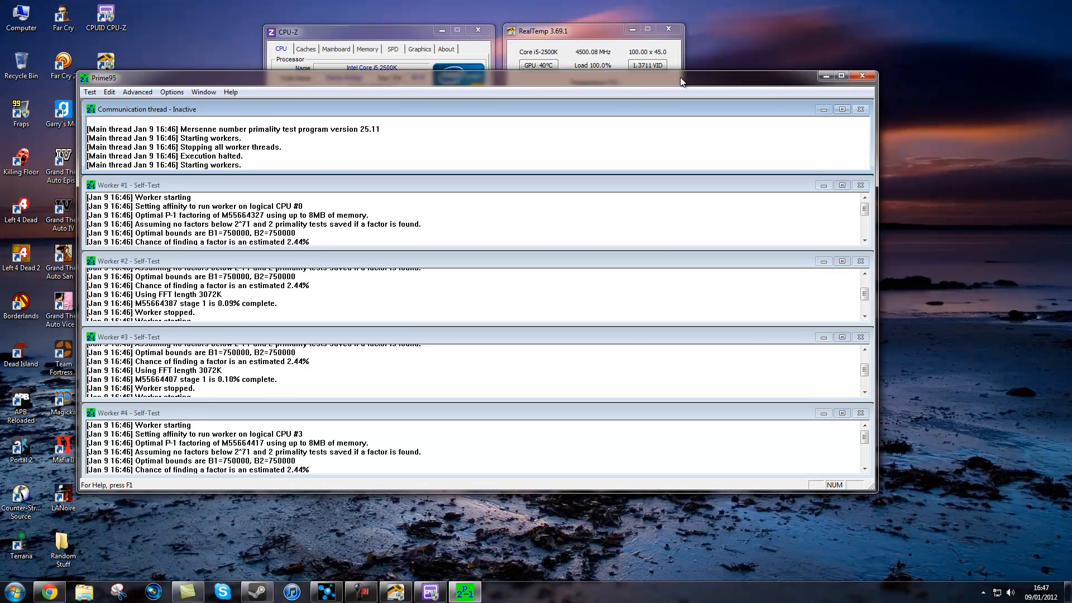
left_click(173, 99)
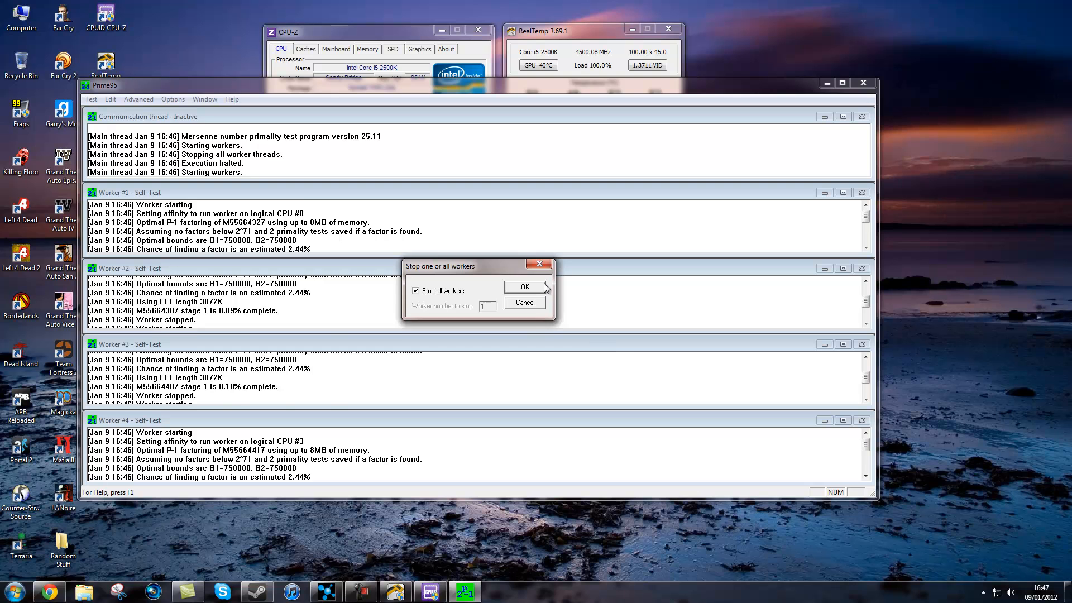
left_click(523, 287)
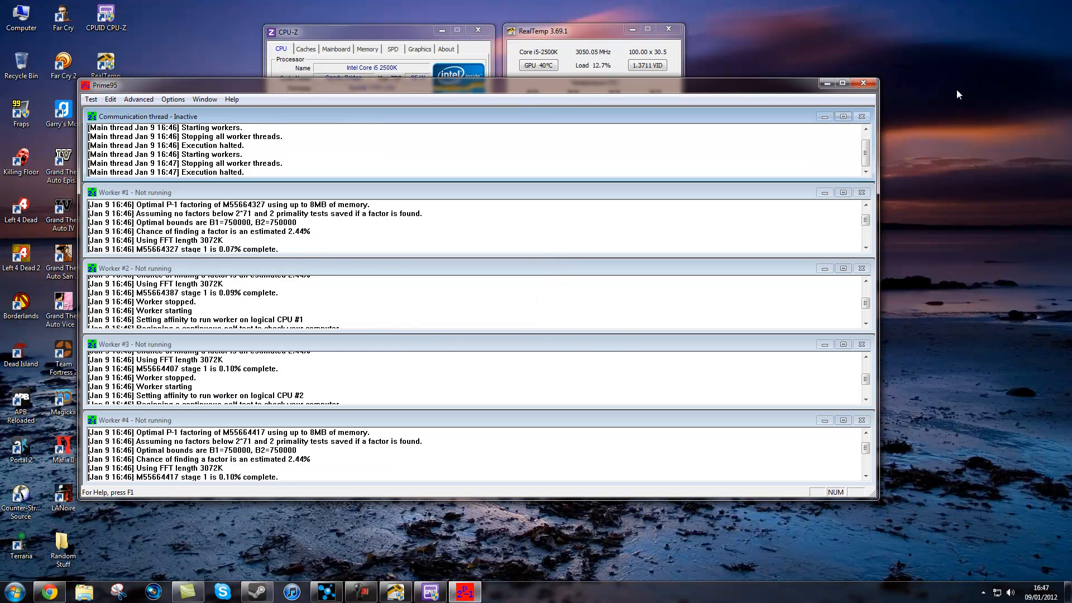
left_click(863, 82)
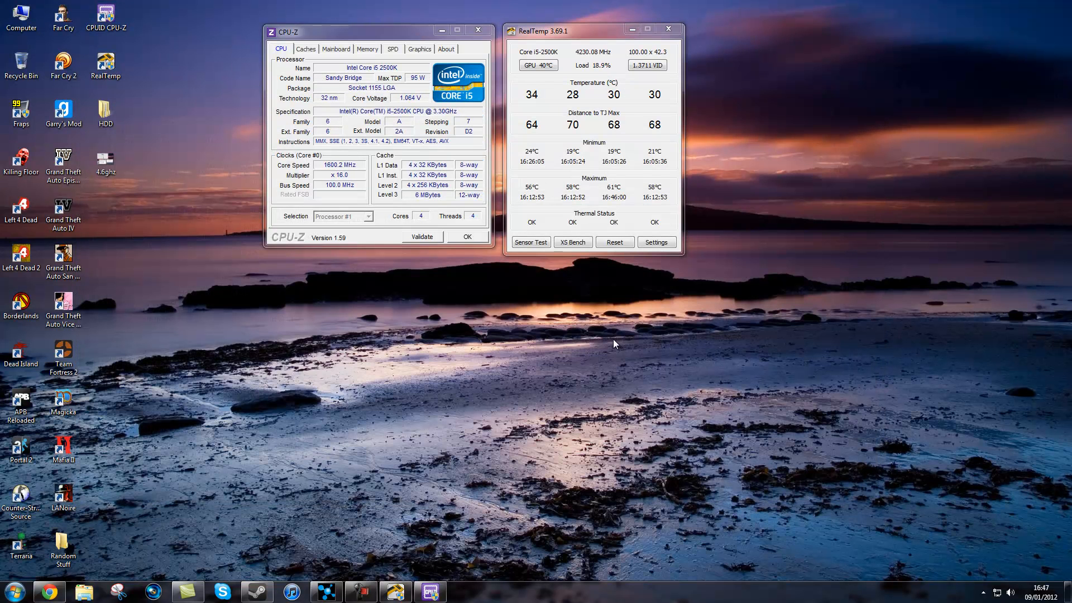